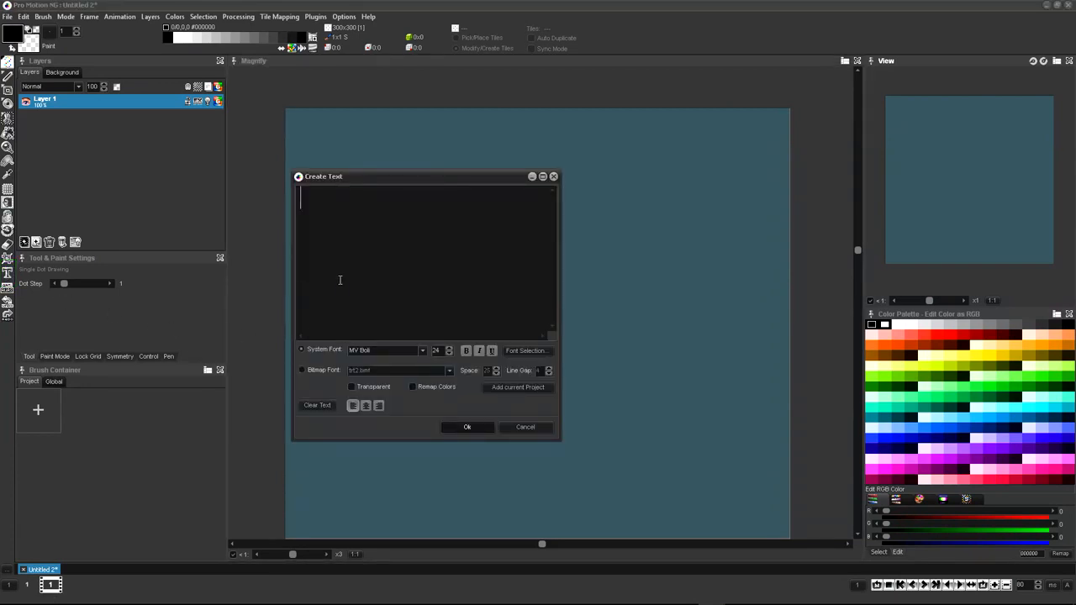
Create 'My Text' in the handwritten system font, stamp it on the canvas and switch the colour to red
type("My Text")
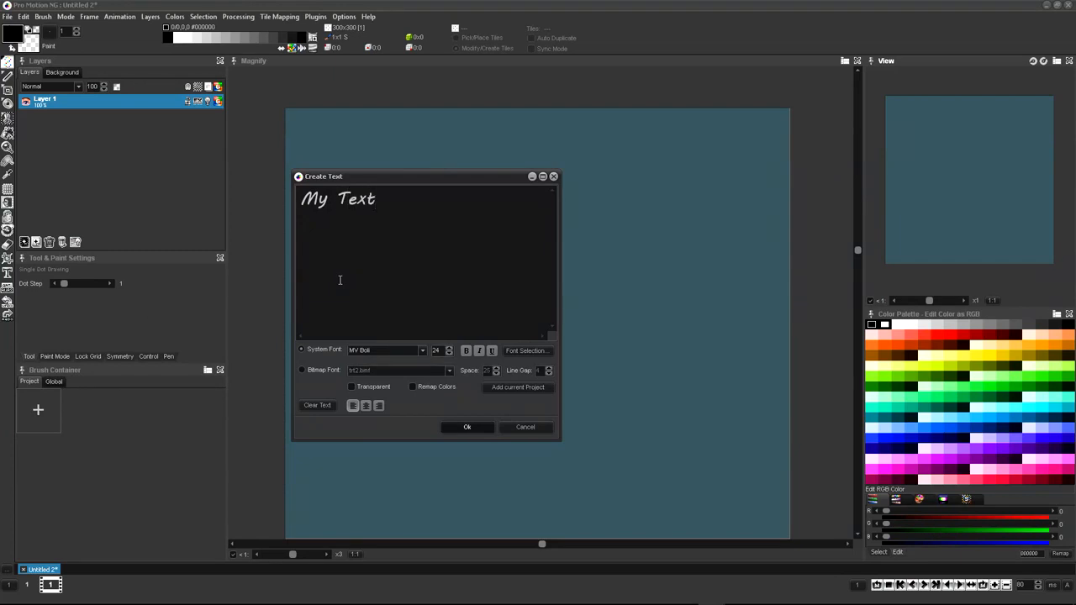
left_click(422, 350)
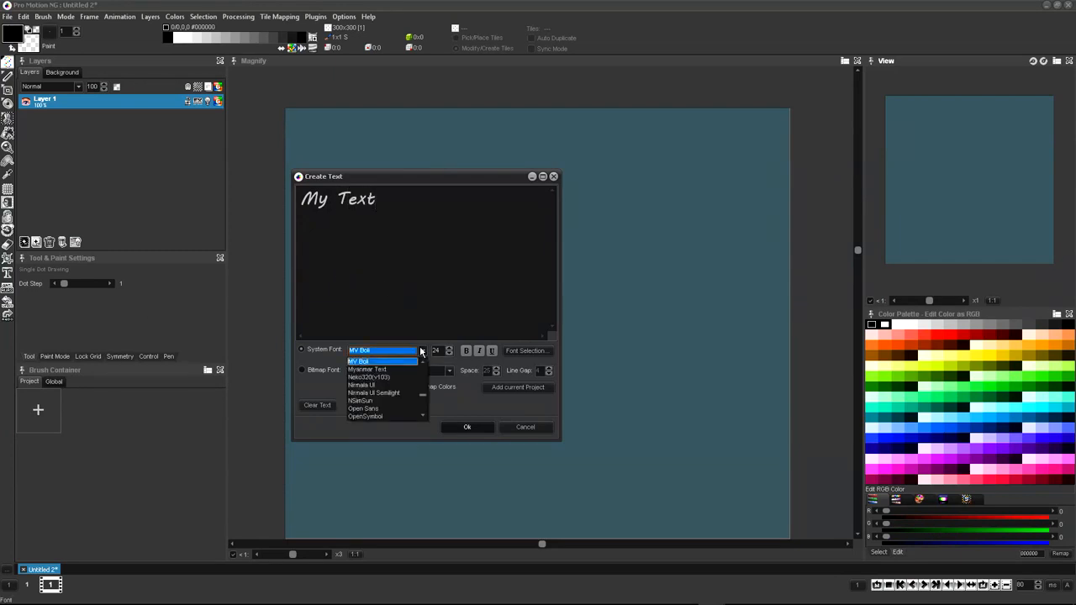
left_click(362, 385)
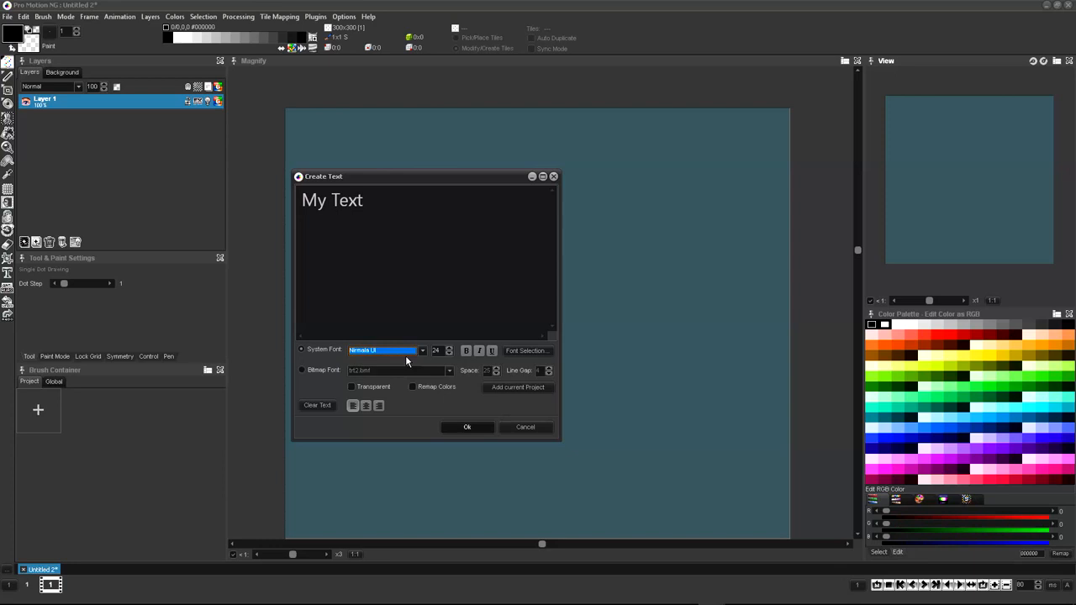
left_click(385, 350)
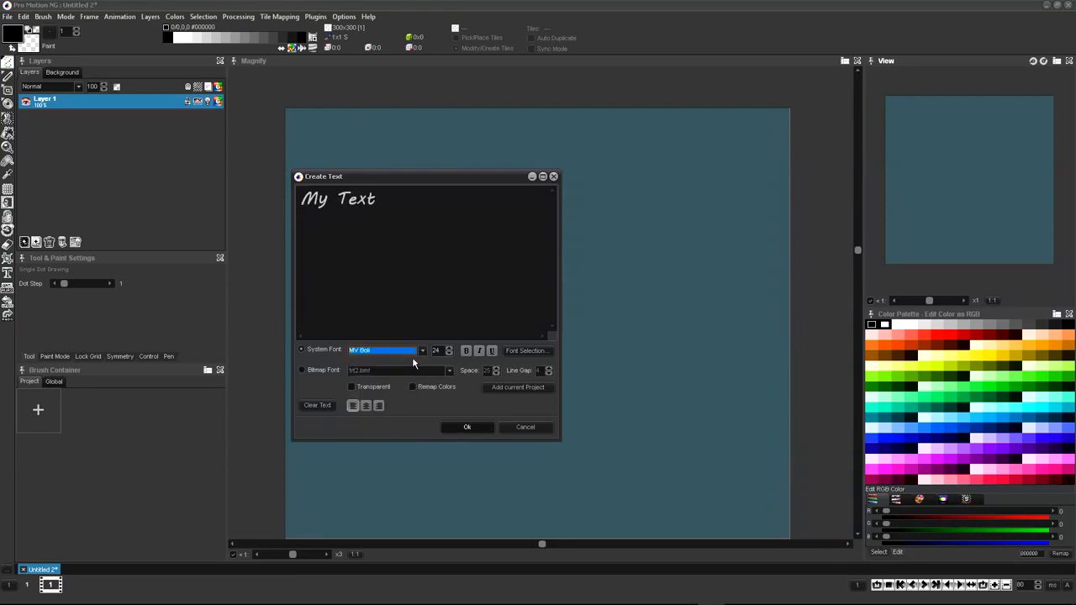
left_click(451, 348)
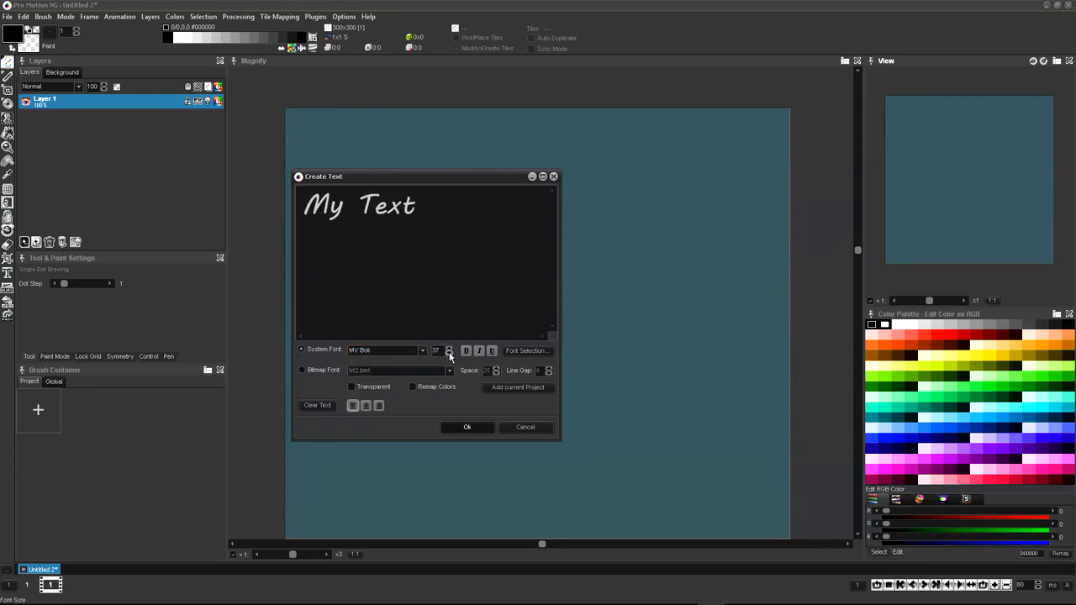
left_click(450, 353)
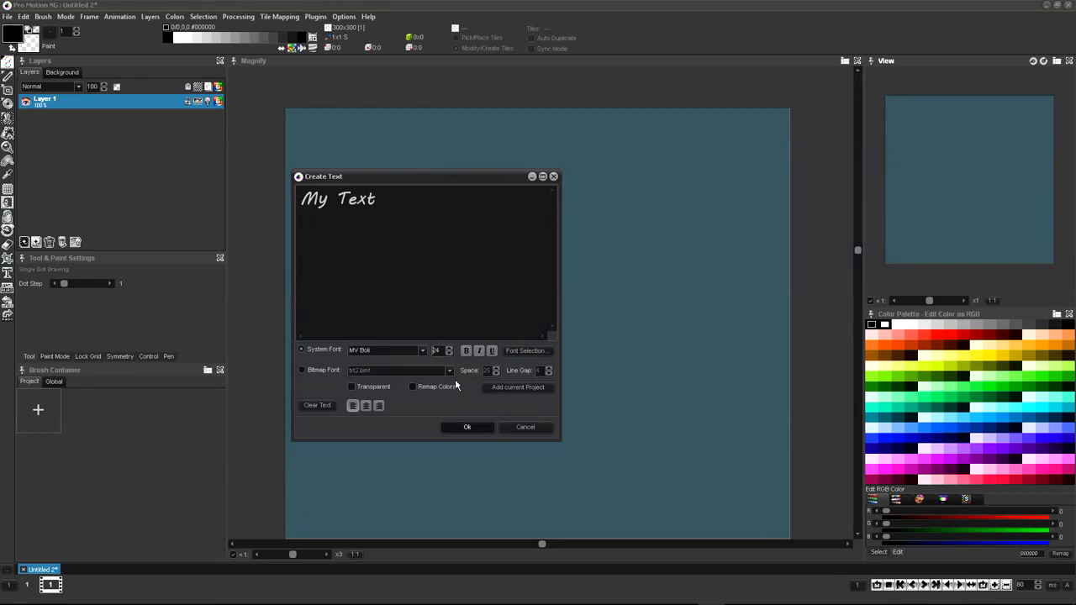
left_click(467, 427)
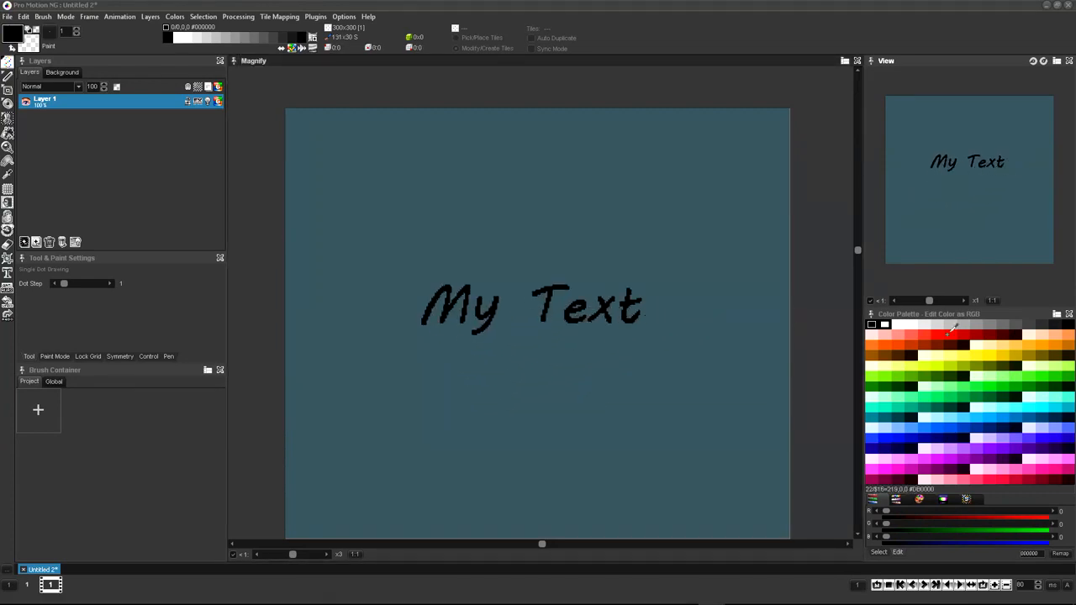
left_click(939, 335)
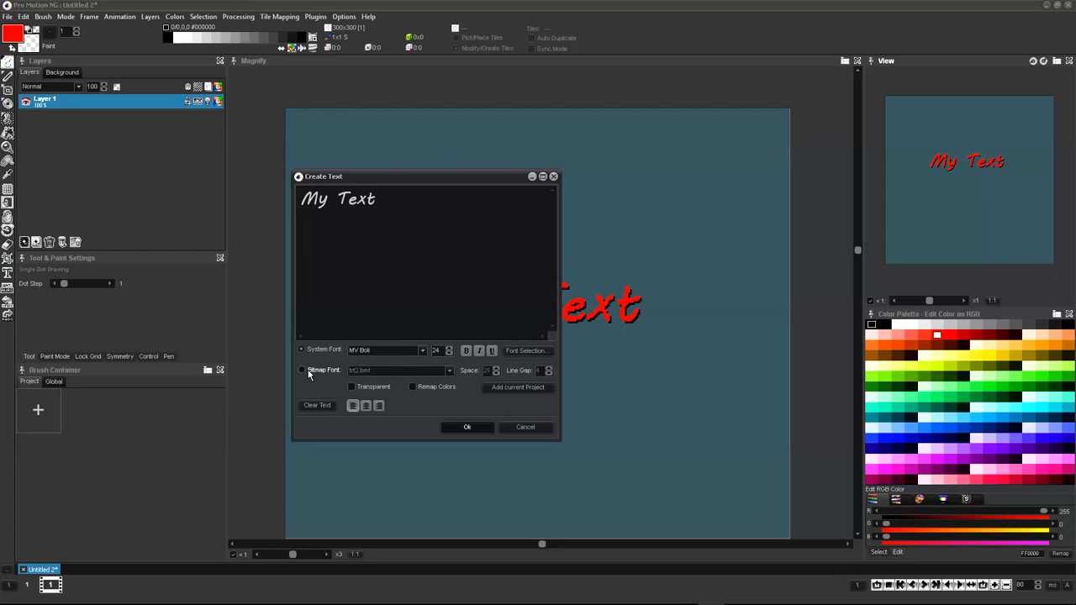
Switch to a chrome-style bitmap font, widen the letter spacing and stamp MY TEXT below the red text
left_click(449, 372)
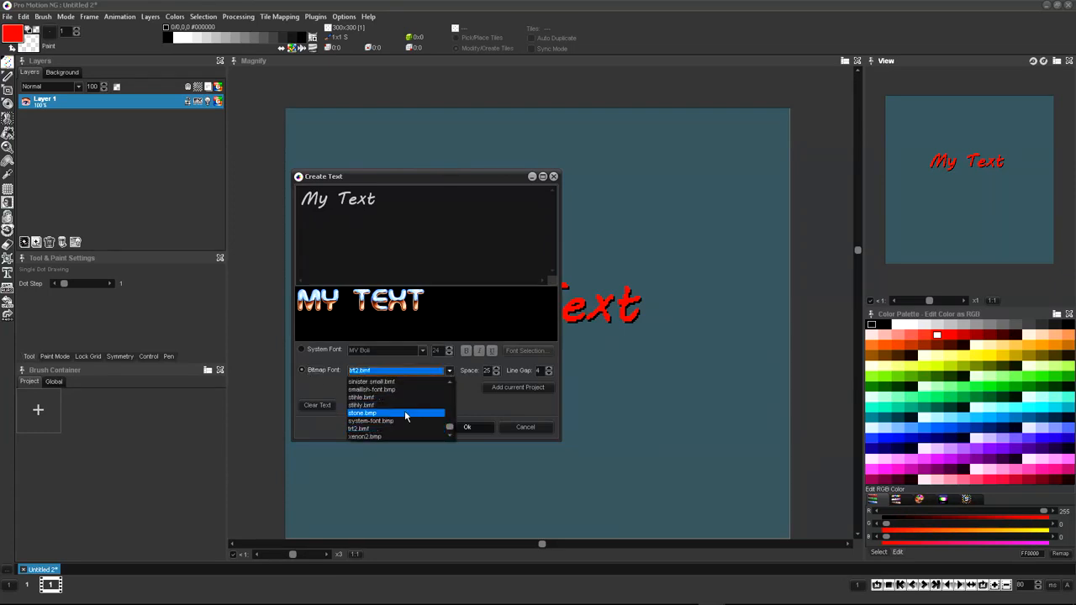
left_click(365, 437)
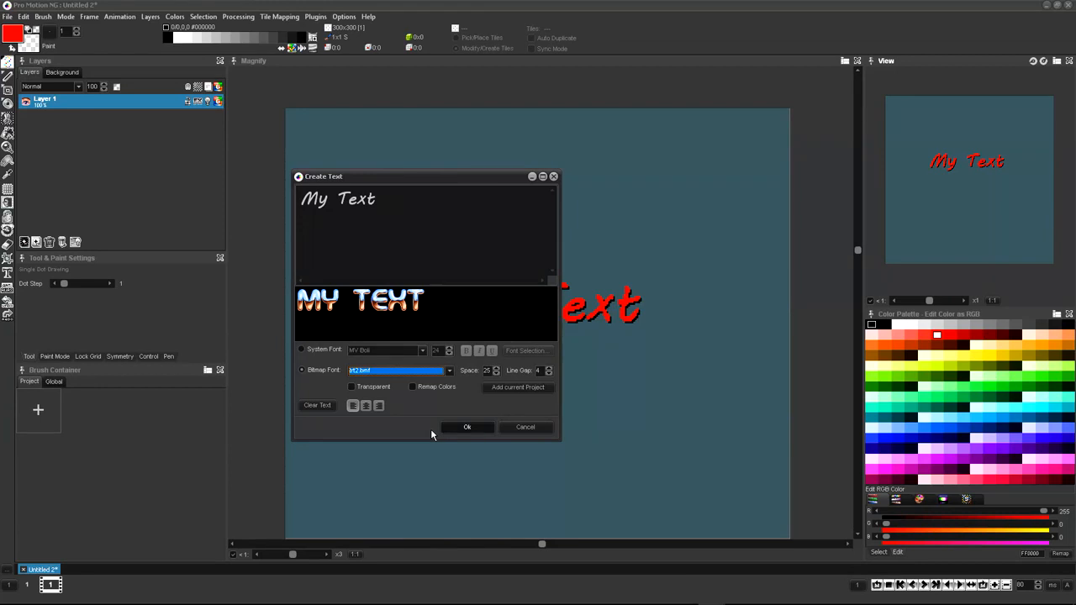
left_click(496, 373)
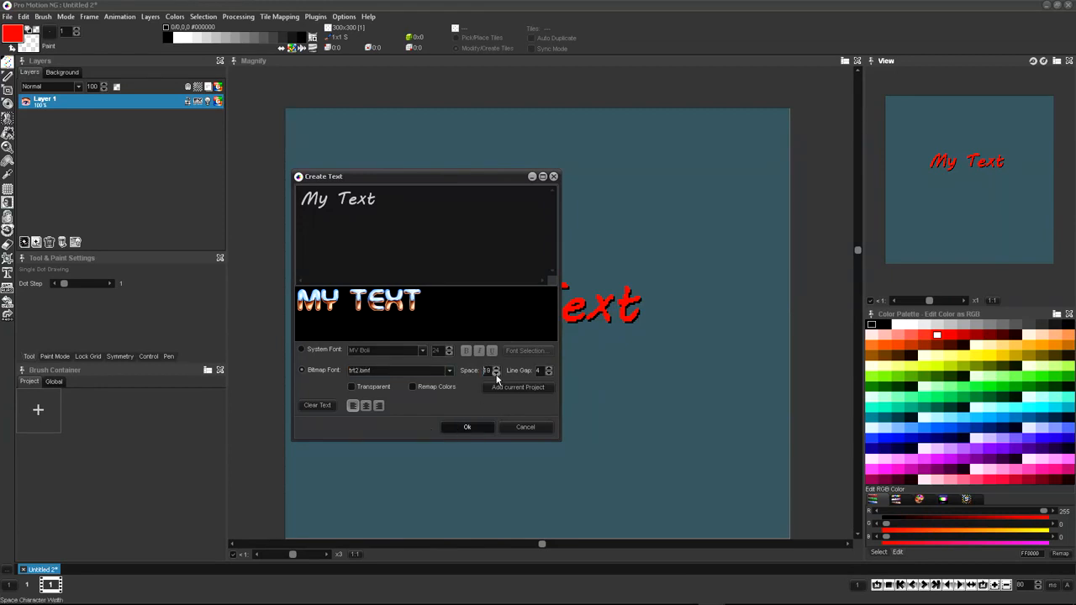
left_click(496, 367)
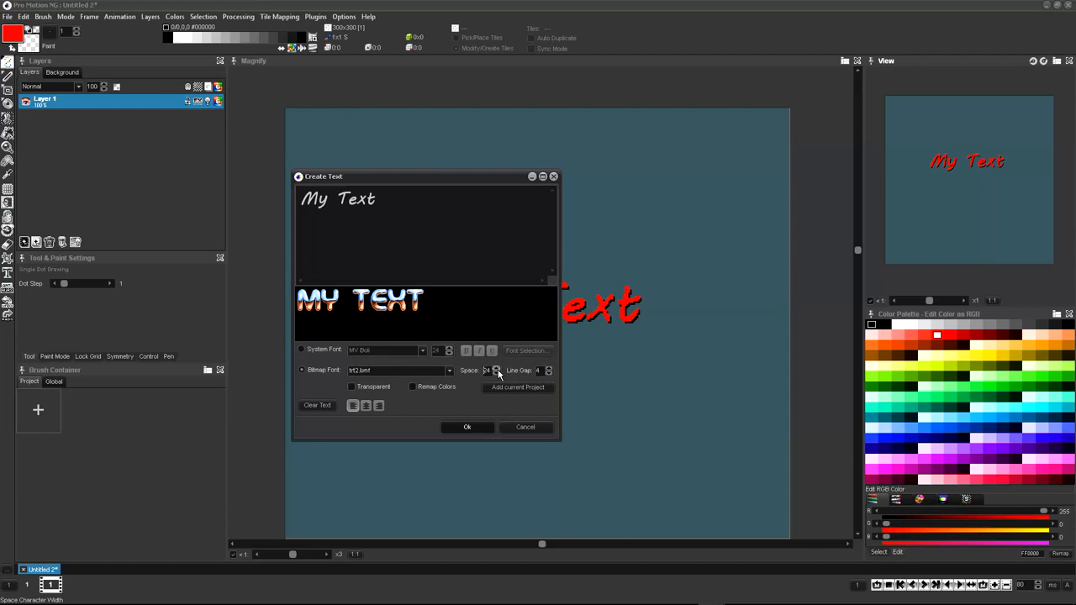
left_click(468, 427)
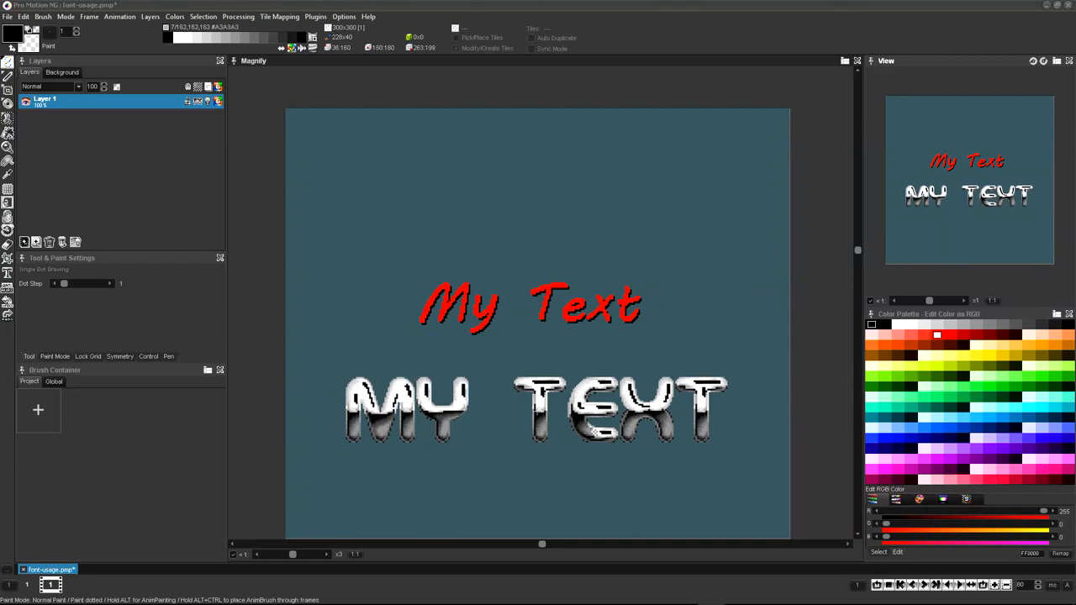
Add a second layer and recolour the bitmap MY TEXT to blue and orange via Colors > Remap Colors
left_click(23, 242)
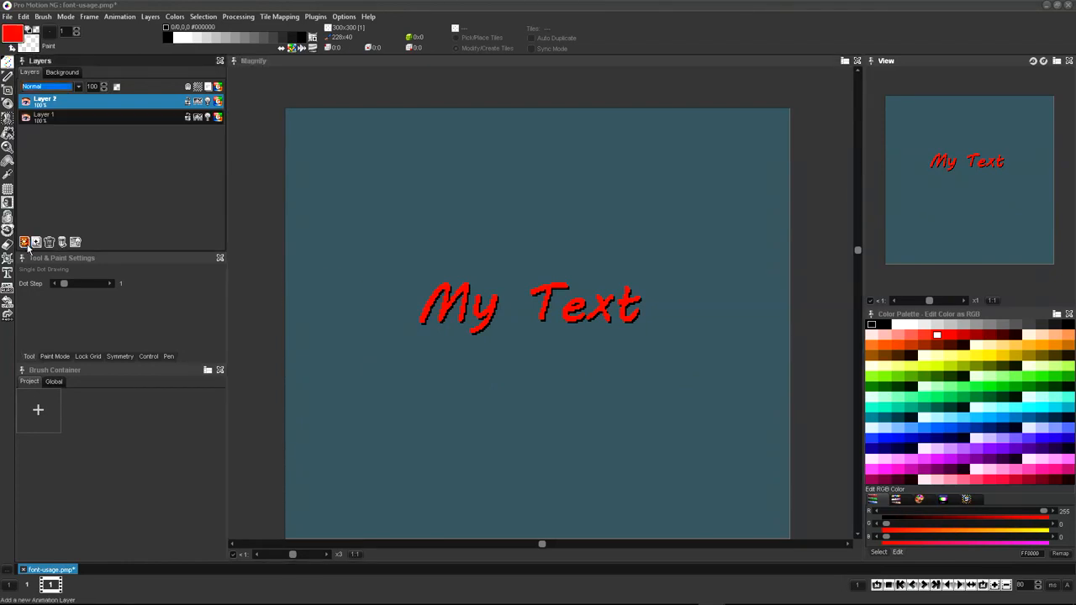
left_click(217, 87)
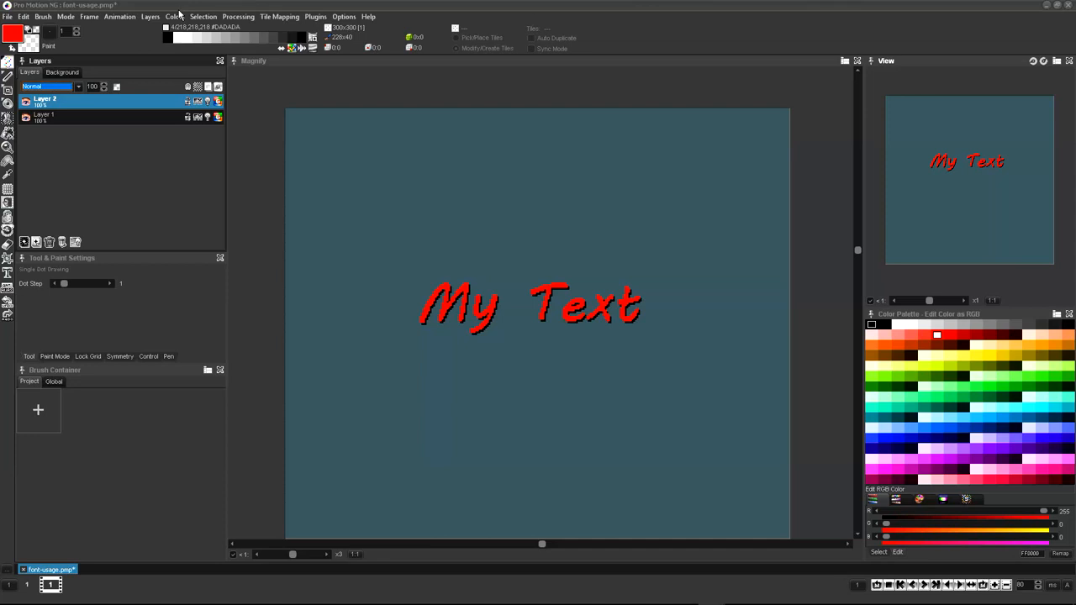
left_click(175, 17)
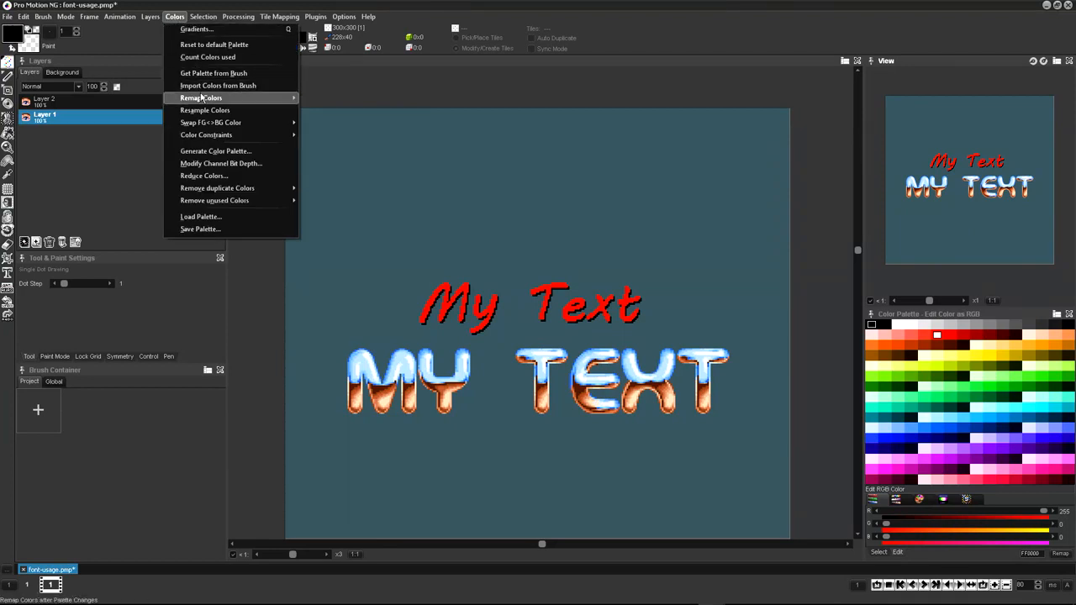
left_click(200, 98)
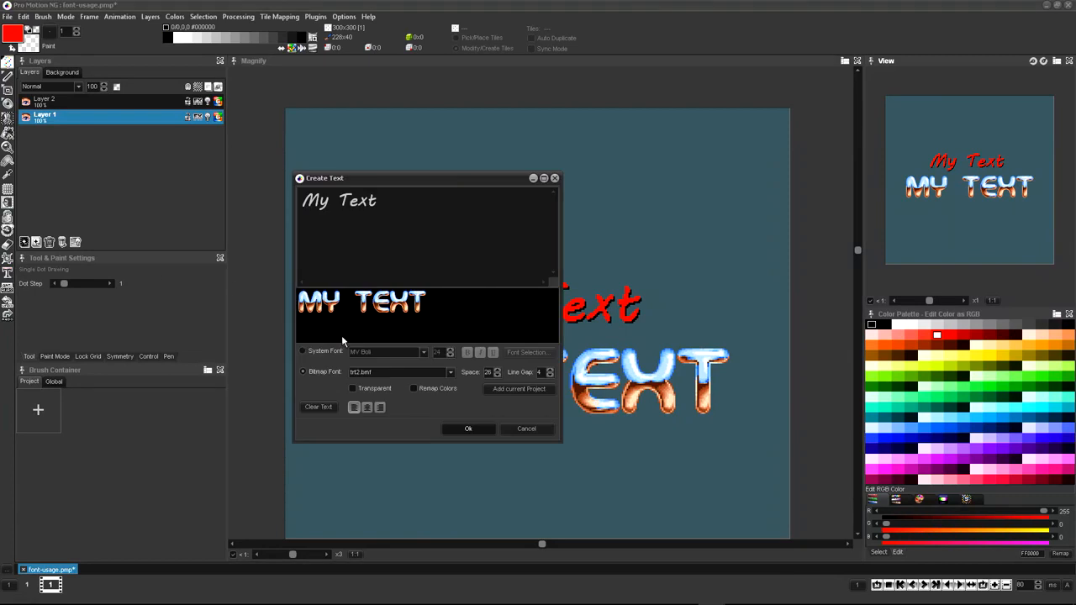
Enable Remap Colors in Create Text and stamp a blue-and-orange MY TEXT below the first
left_click(413, 388)
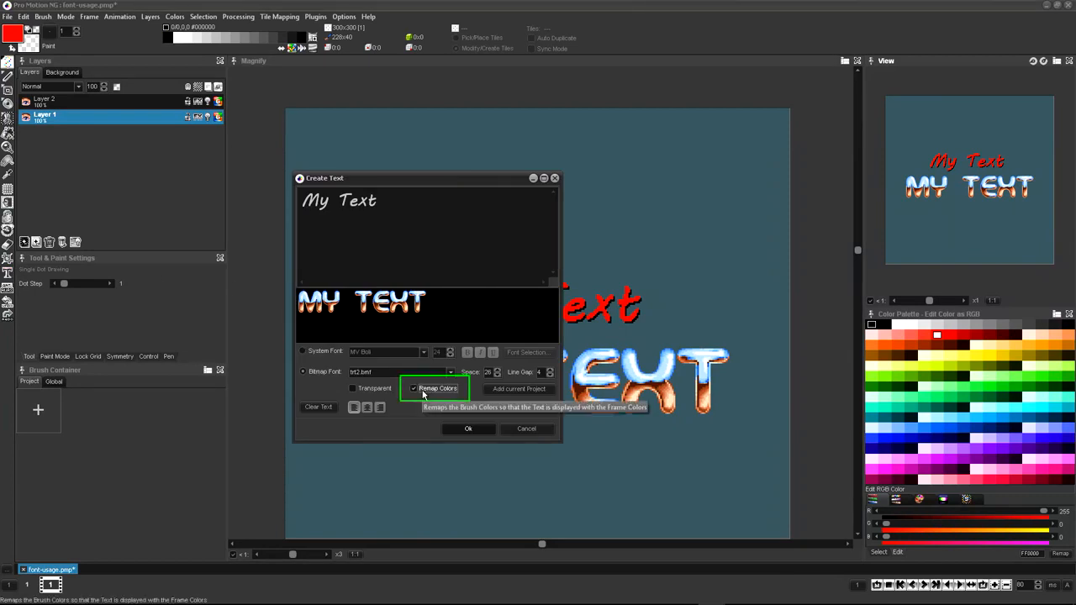
left_click(468, 429)
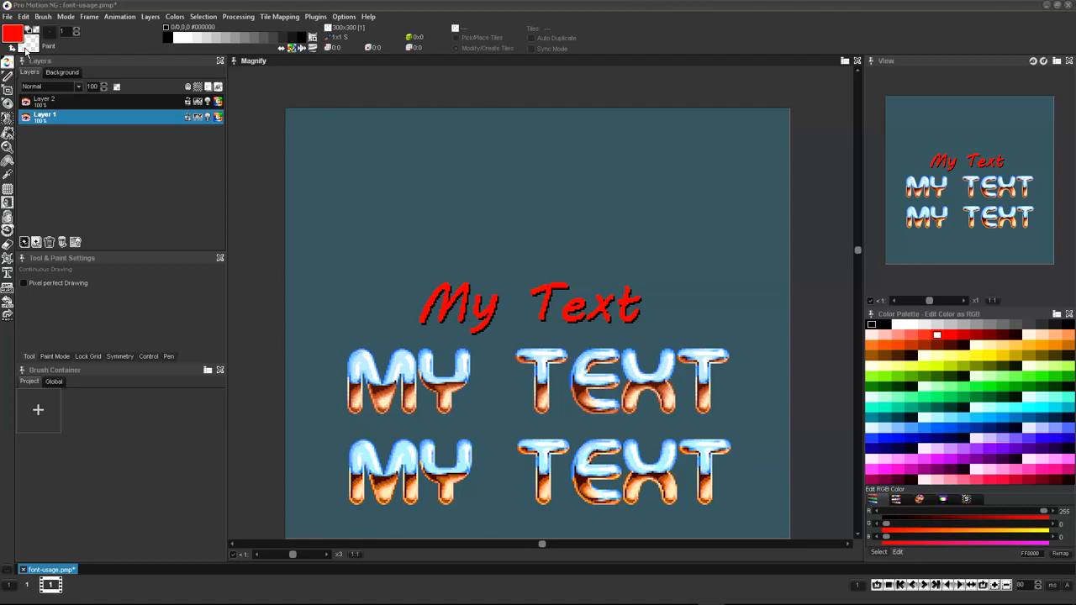
Create a new project of type Bitmap Font, giving a wide empty transparent canvas
left_click(7, 17)
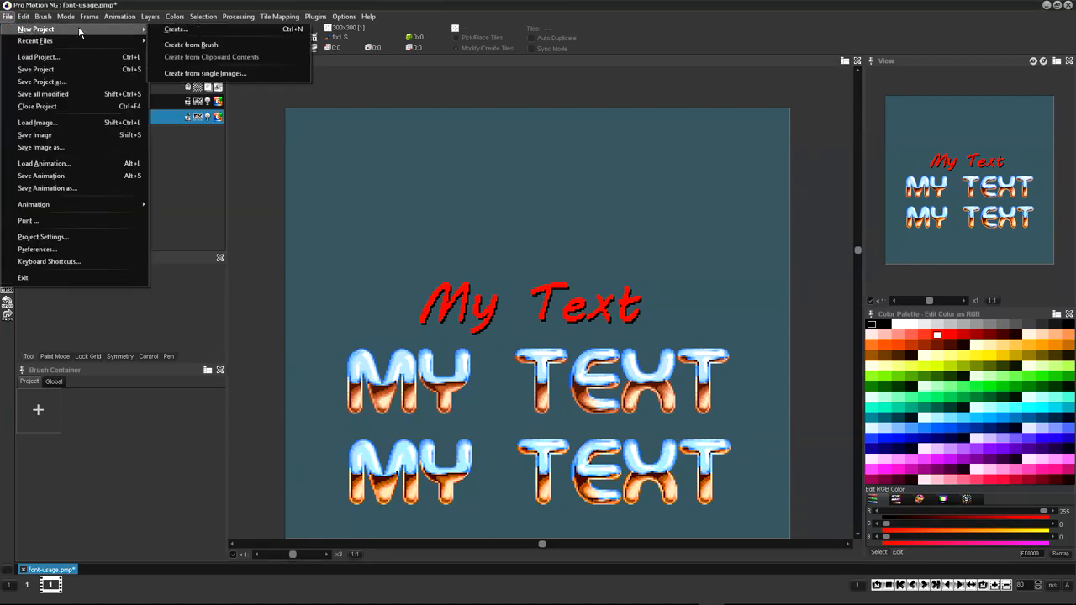
left_click(175, 28)
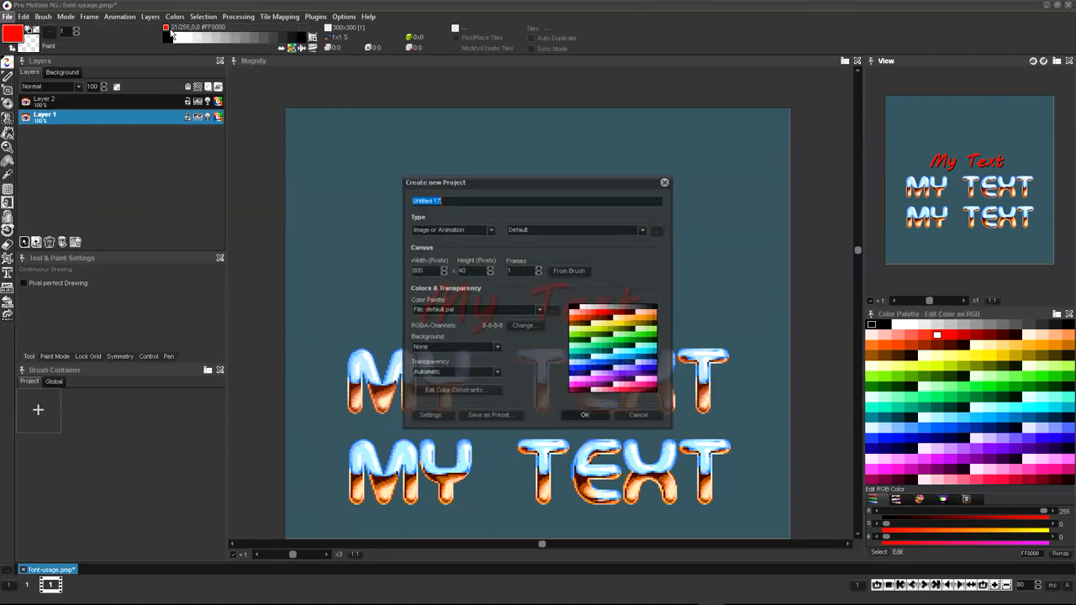
left_click(491, 229)
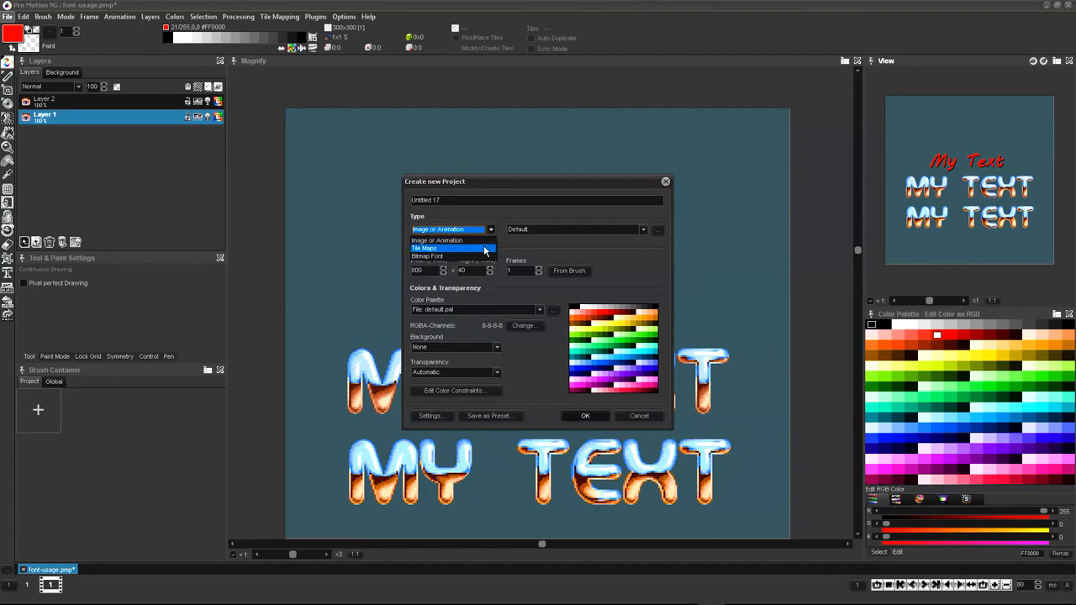
left_click(428, 256)
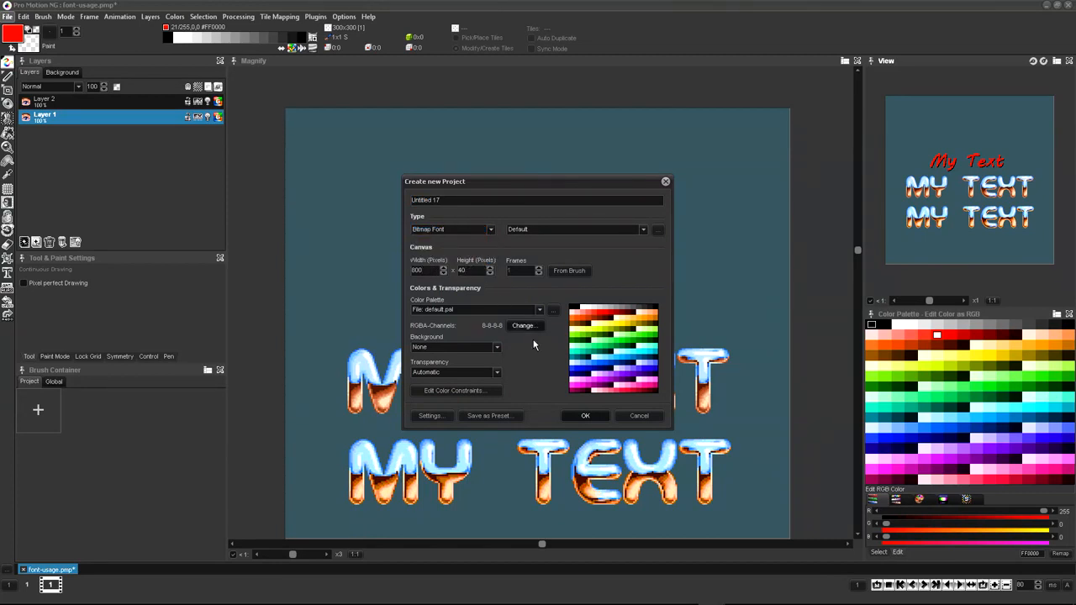
left_click(585, 415)
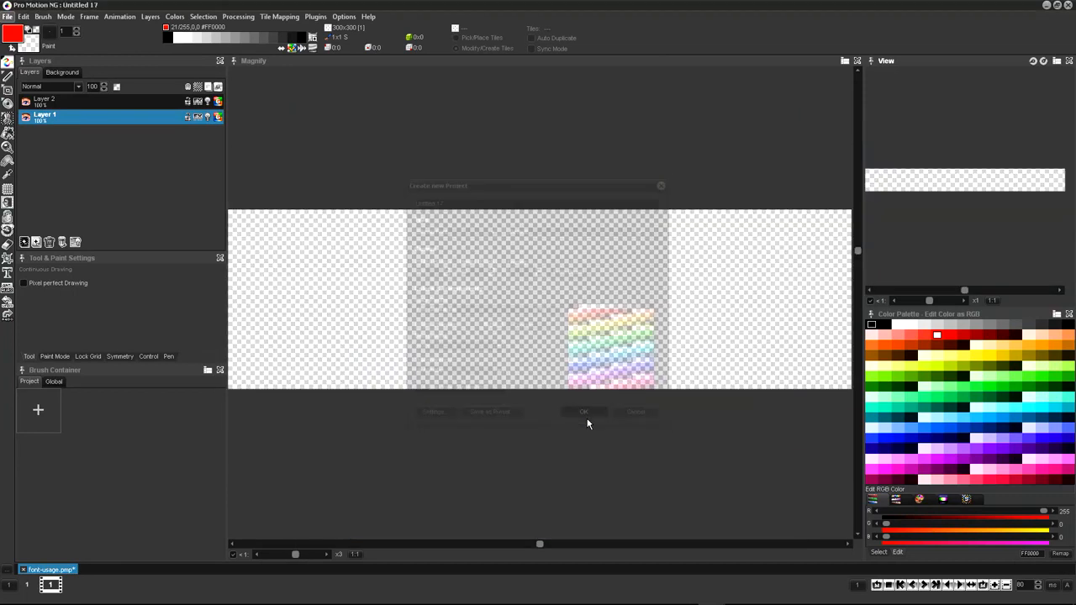
left_click(584, 412)
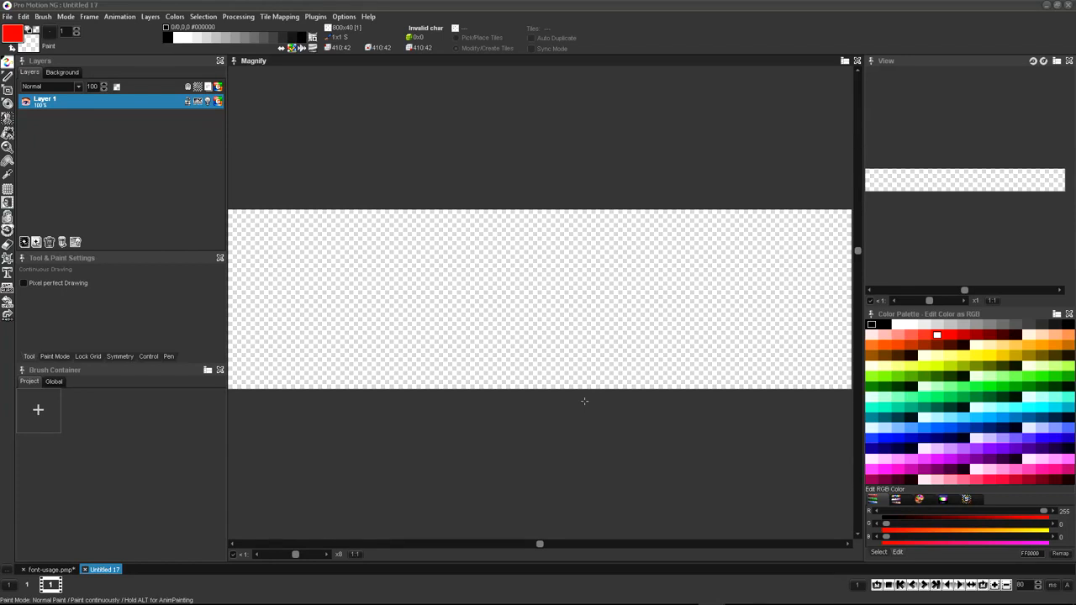
Zoom into the font canvas and set up the drawing tool, leaving red marker dots along the top edge
left_click(582, 293)
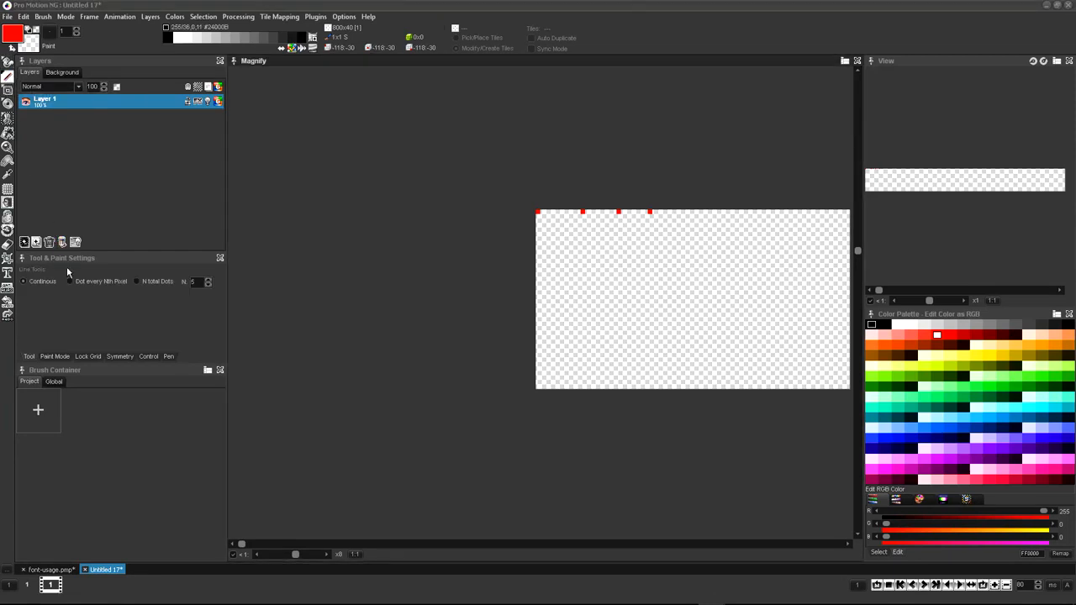
left_click(71, 281)
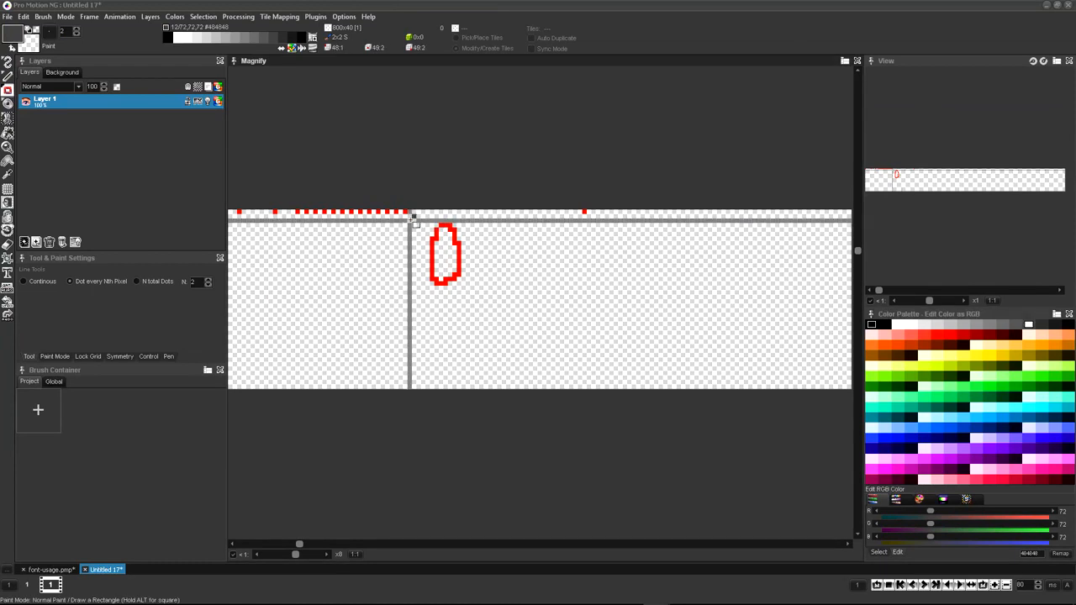
Drag a grey, dark-outlined rectangle covering the first glyph cell as the key shape
left_click_drag(412, 219, 559, 366)
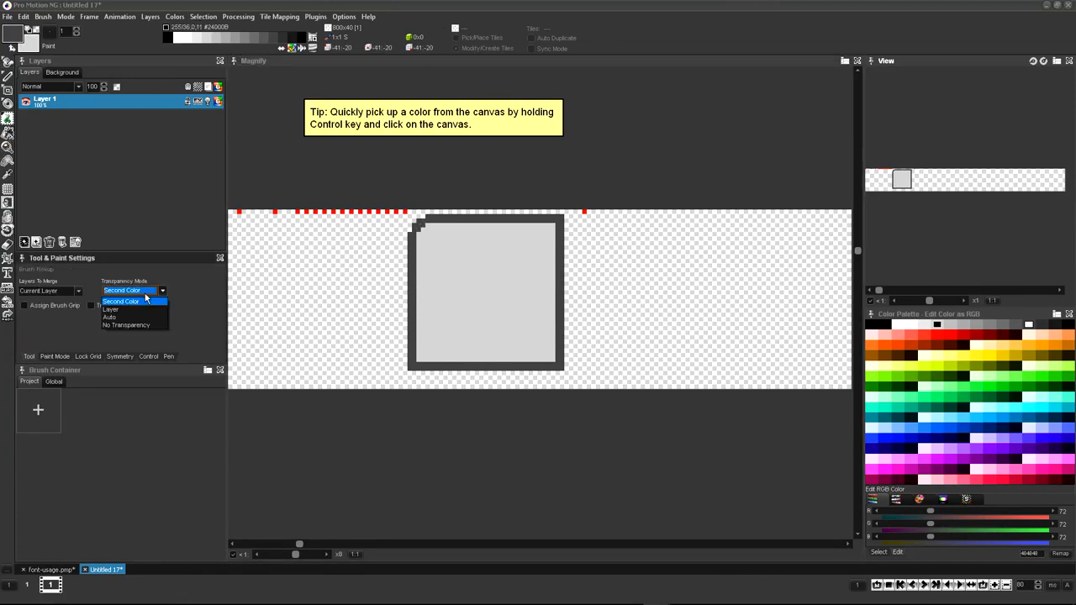
Set transparency handling, make the brush single-colour and repeat the rounded key tile across the glyph strip
left_click(111, 318)
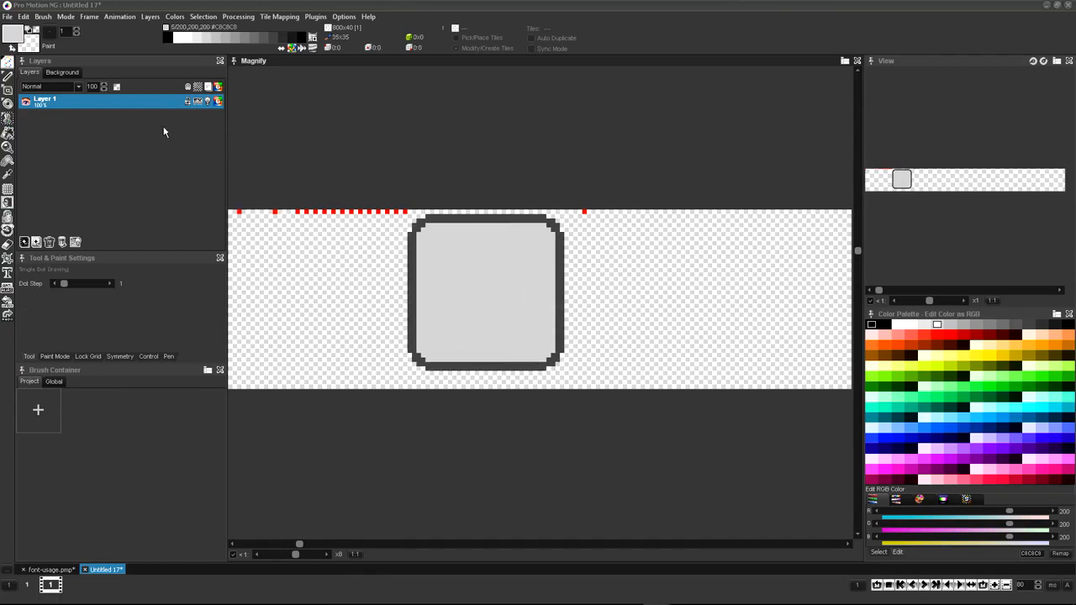
left_click(44, 17)
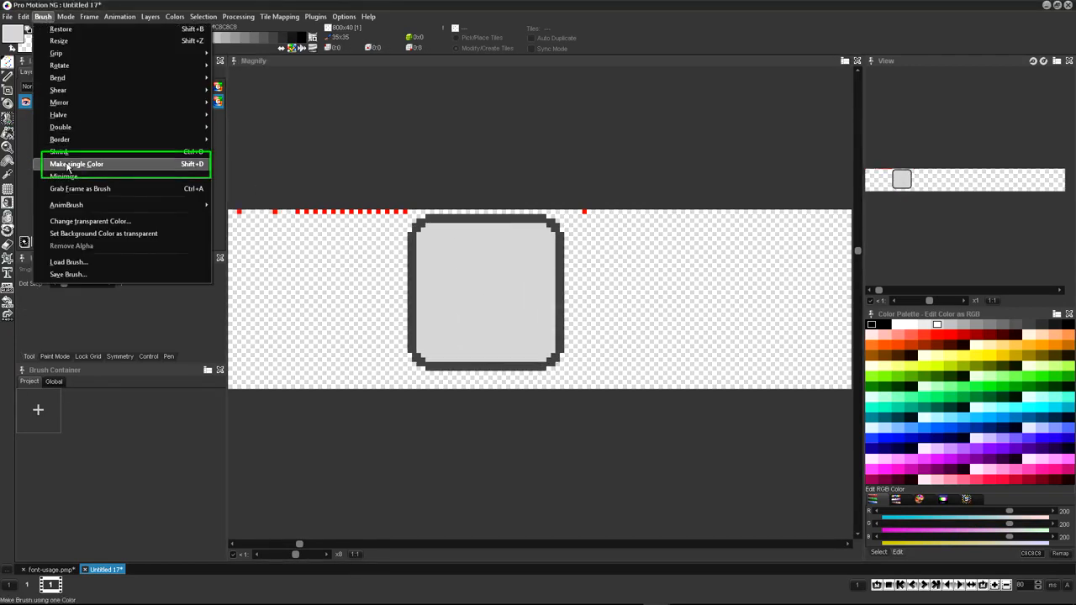
left_click(77, 165)
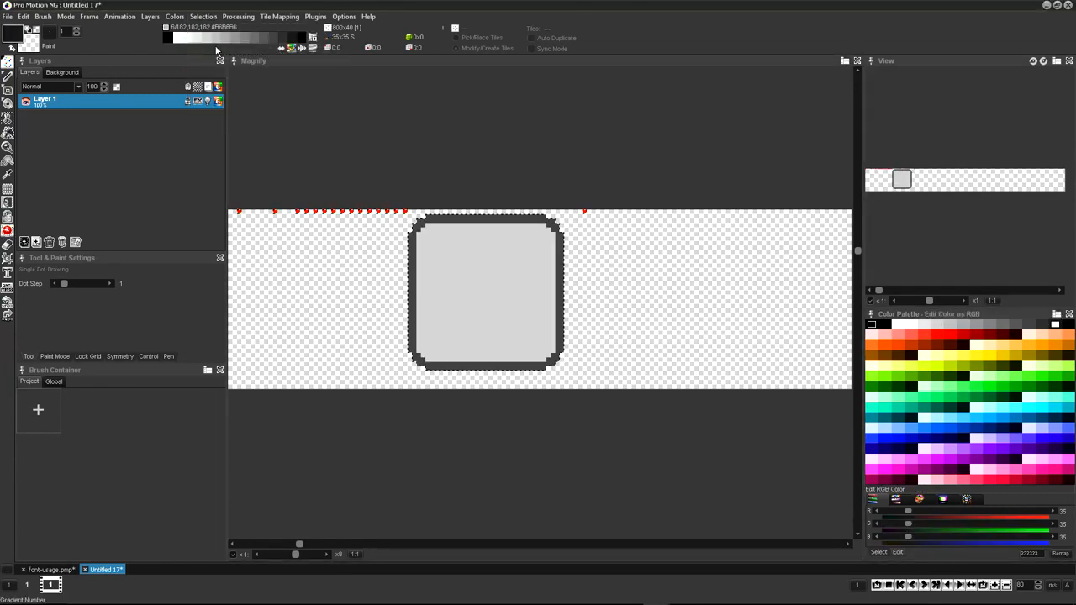
left_click(202, 17)
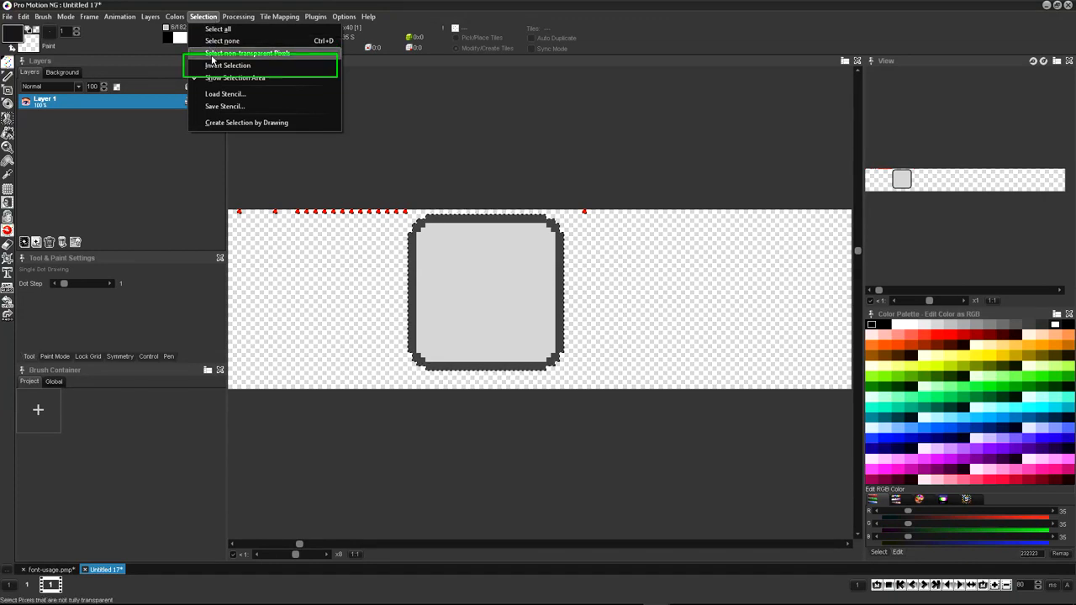
left_click(247, 52)
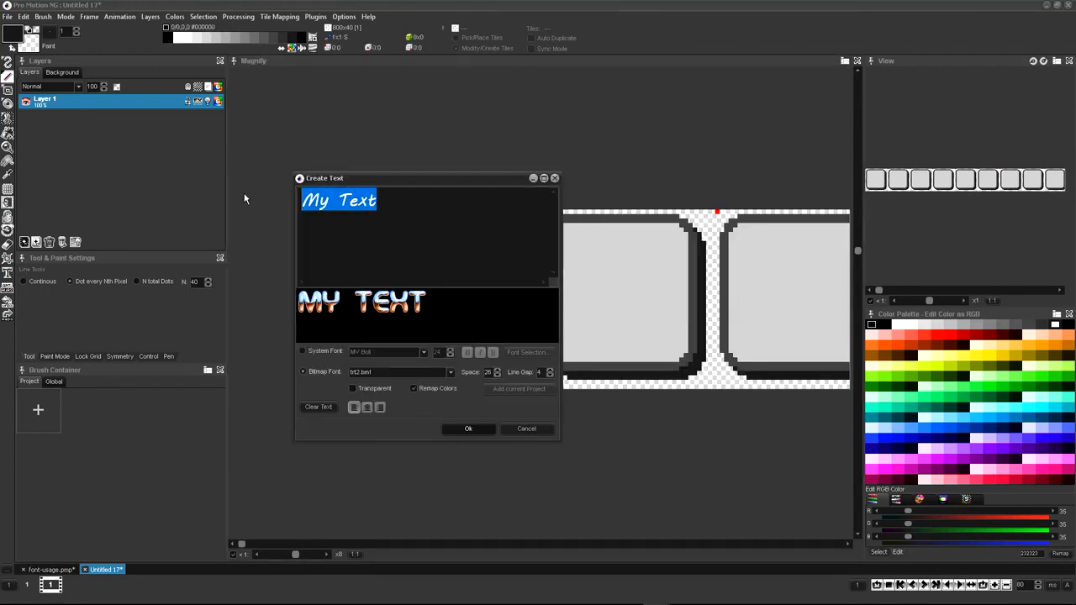
Stamp Arial digits 0 and 1 onto the first two key tiles
left_click(423, 351)
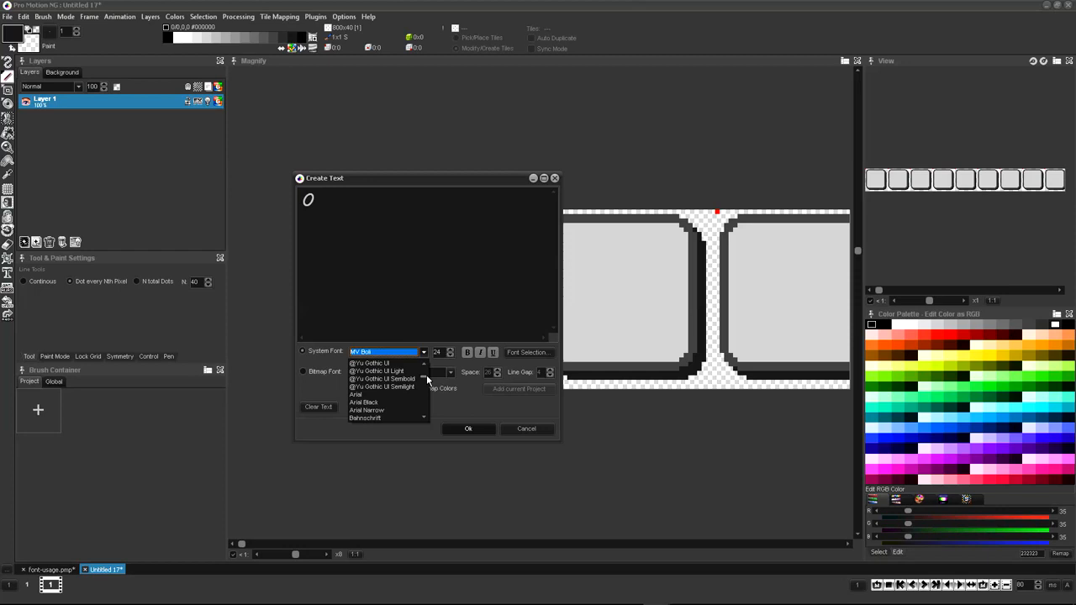
left_click(357, 393)
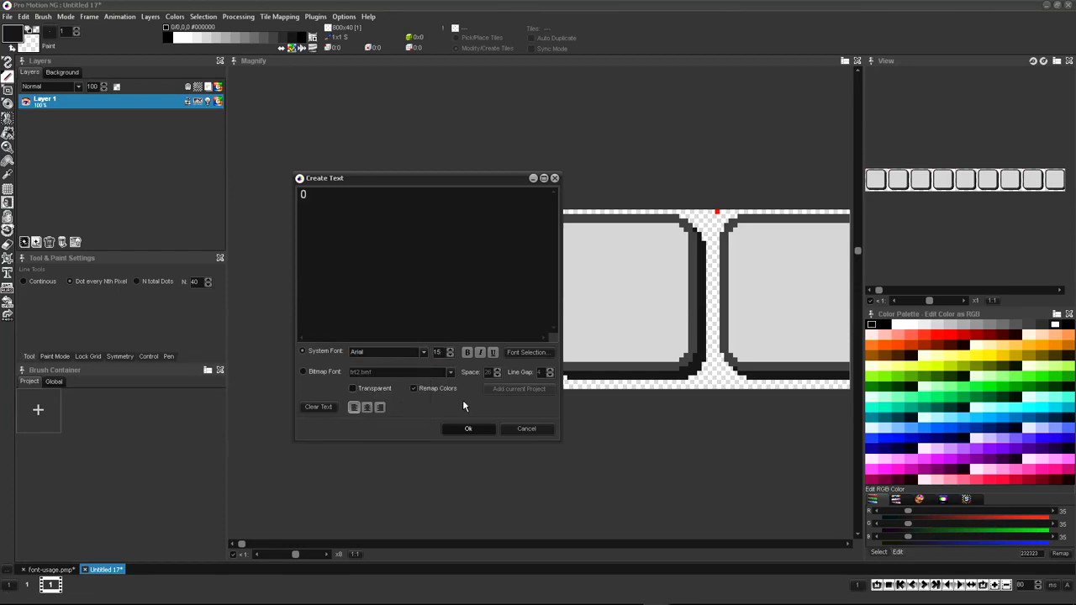
left_click(467, 429)
type("1")
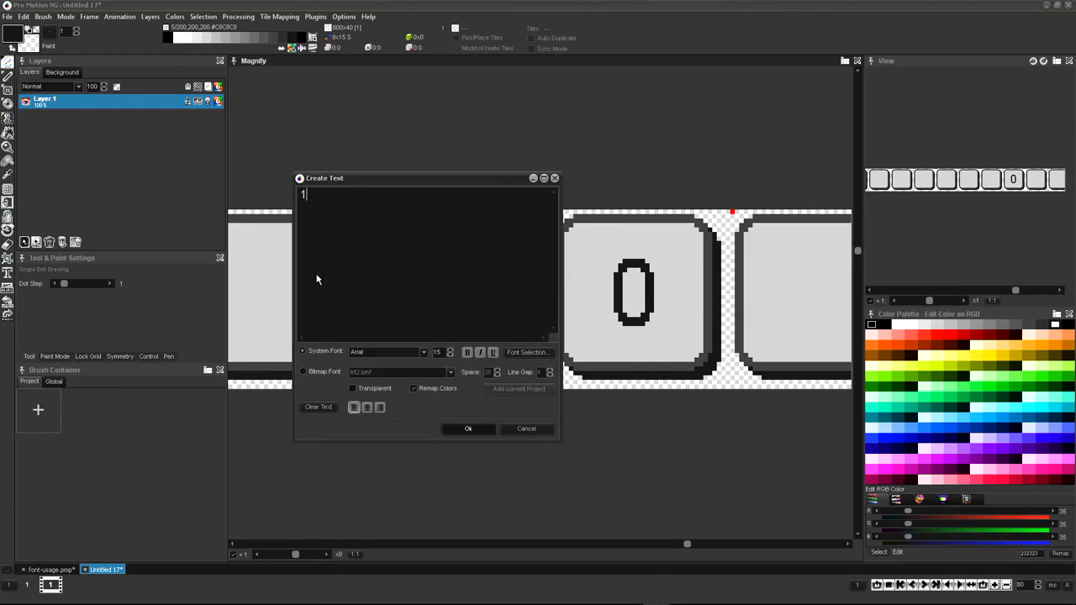
left_click(468, 429)
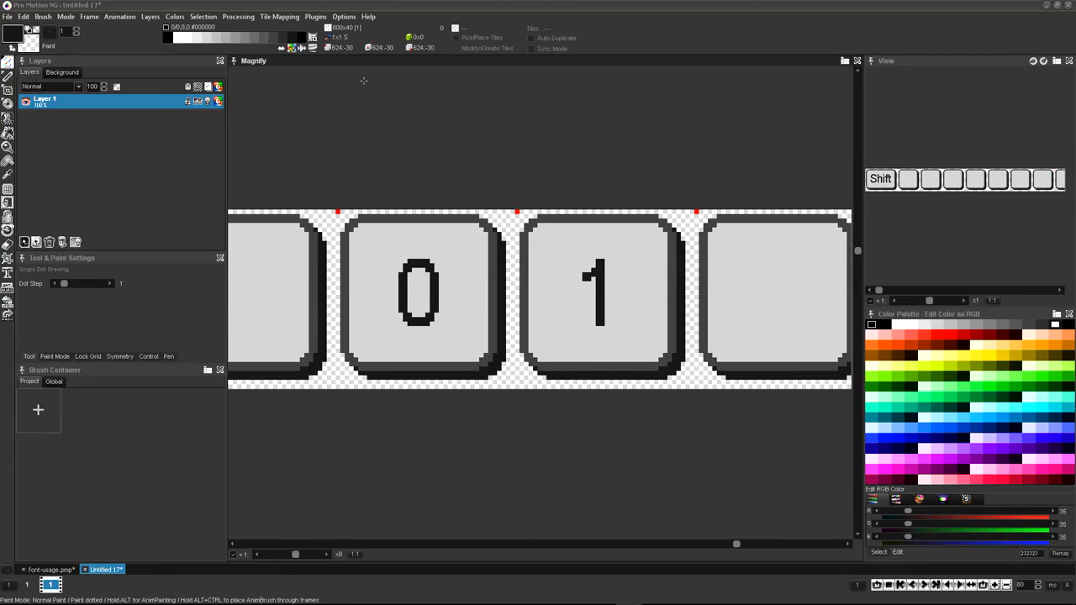
Enable a horizontal guide rule in Adjust Zoom Grid so a line crosses the key tiles
left_click(343, 17)
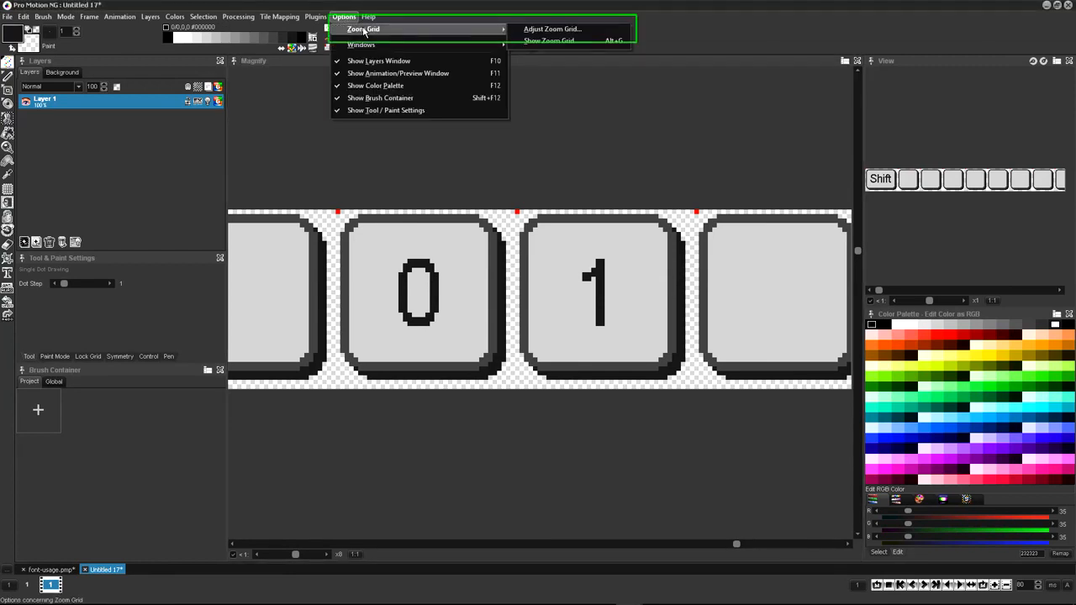
mouse_move(552, 28)
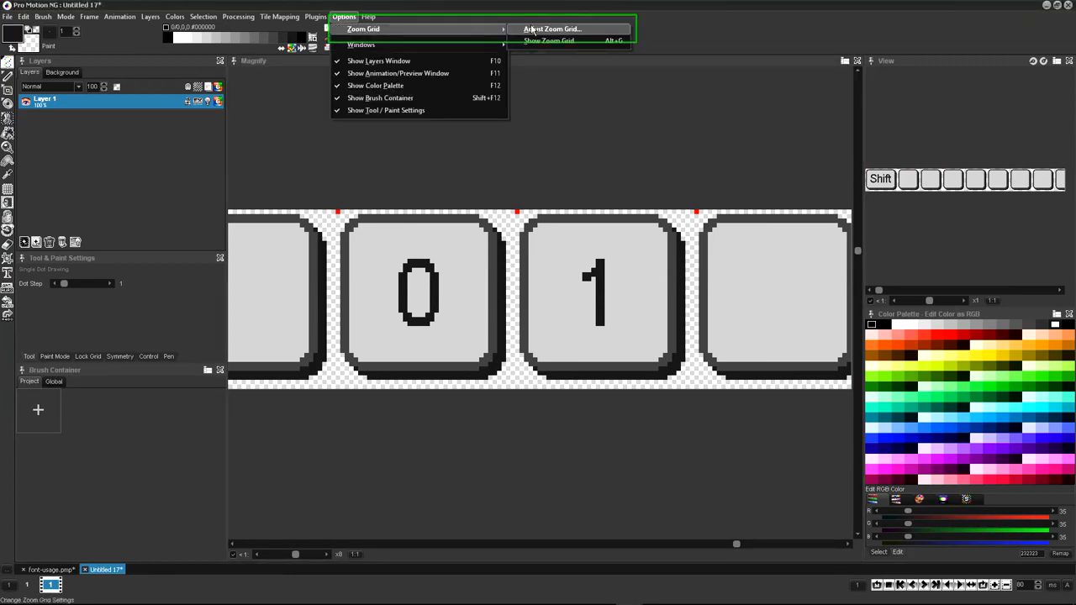
left_click(551, 29)
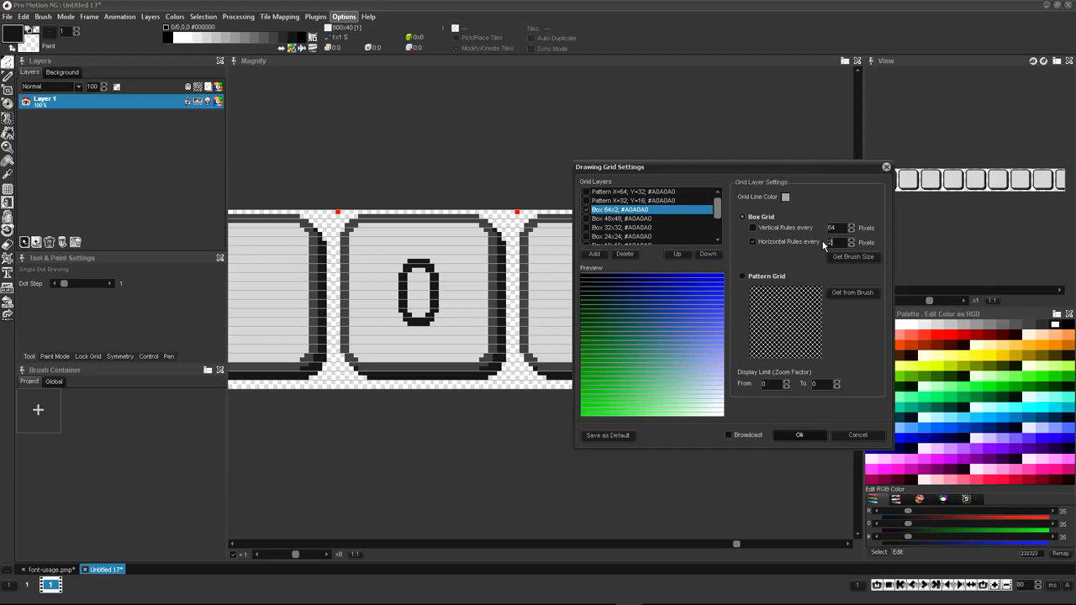
left_click(785, 197)
type("6")
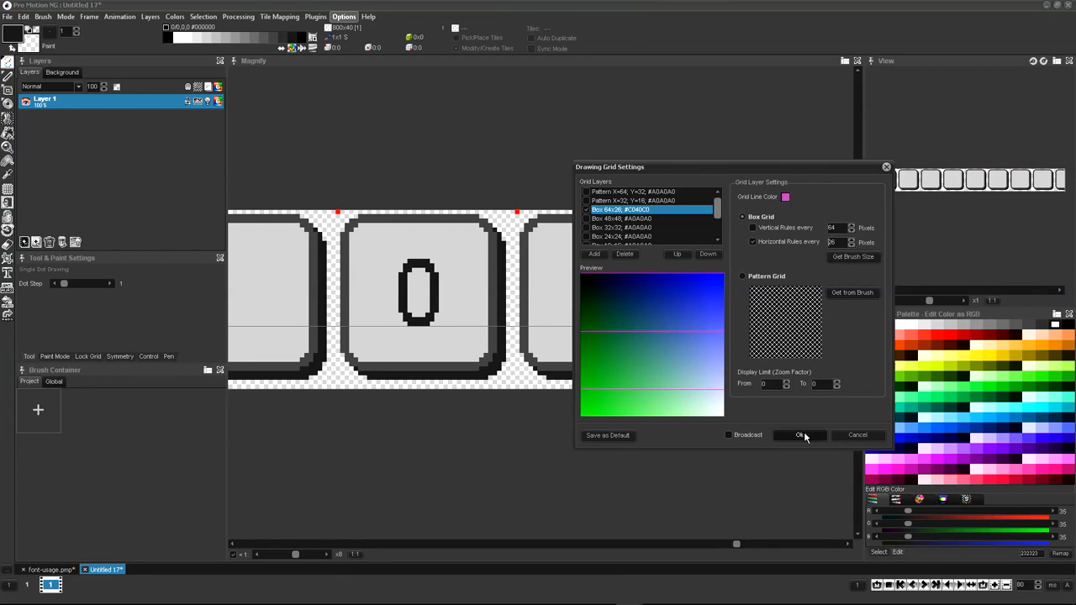
left_click(800, 434)
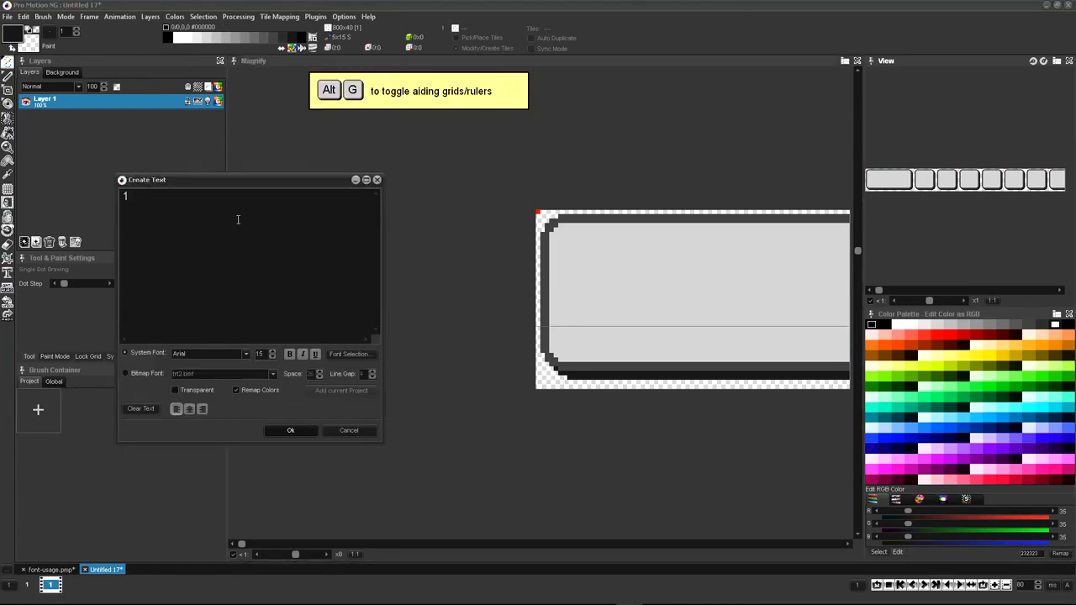
Label the wide key with the text Shift via Create Text
type("Shift")
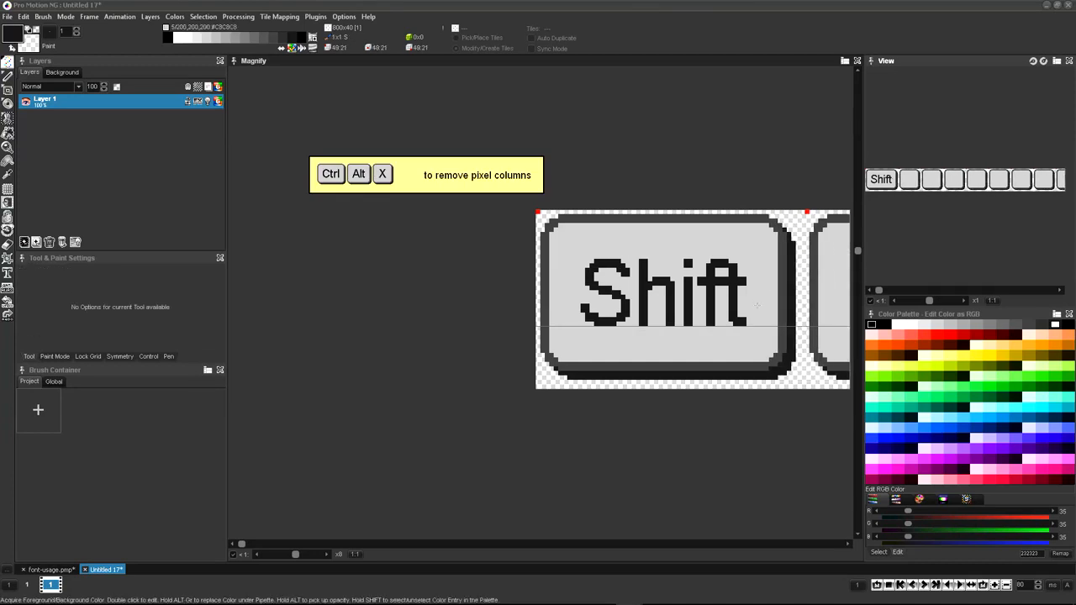
left_click(108, 570)
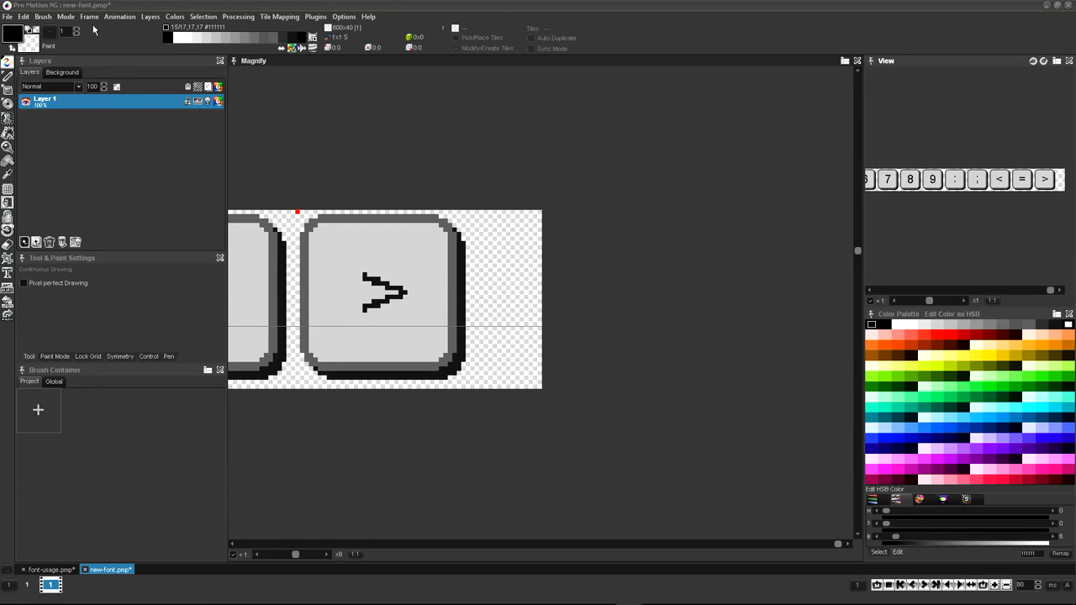
Resize the font image frame to a larger width without keeping aspect ratio
left_click(87, 17)
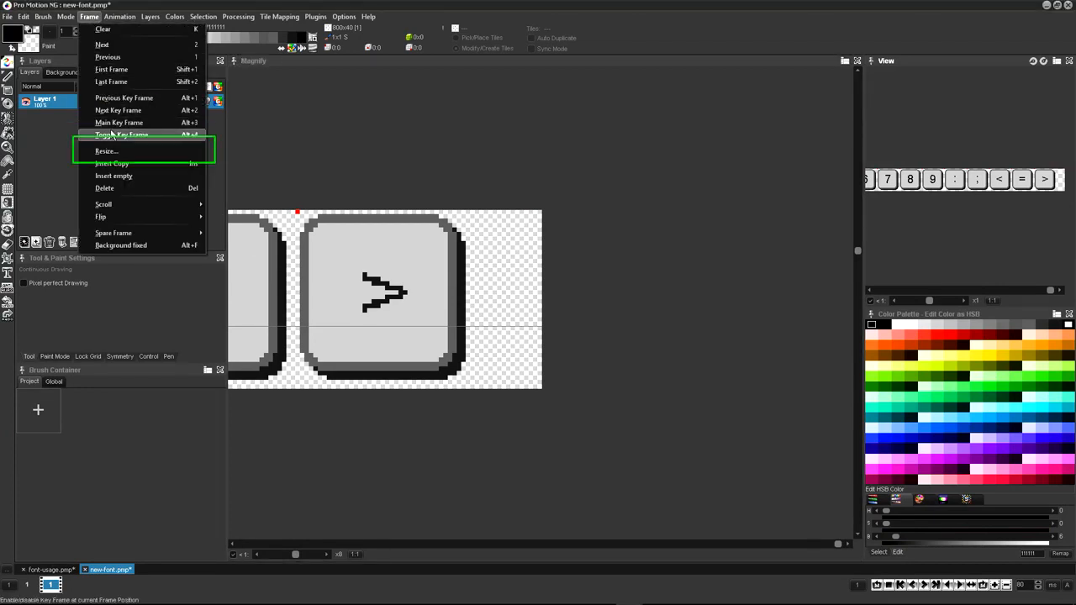
left_click(106, 151)
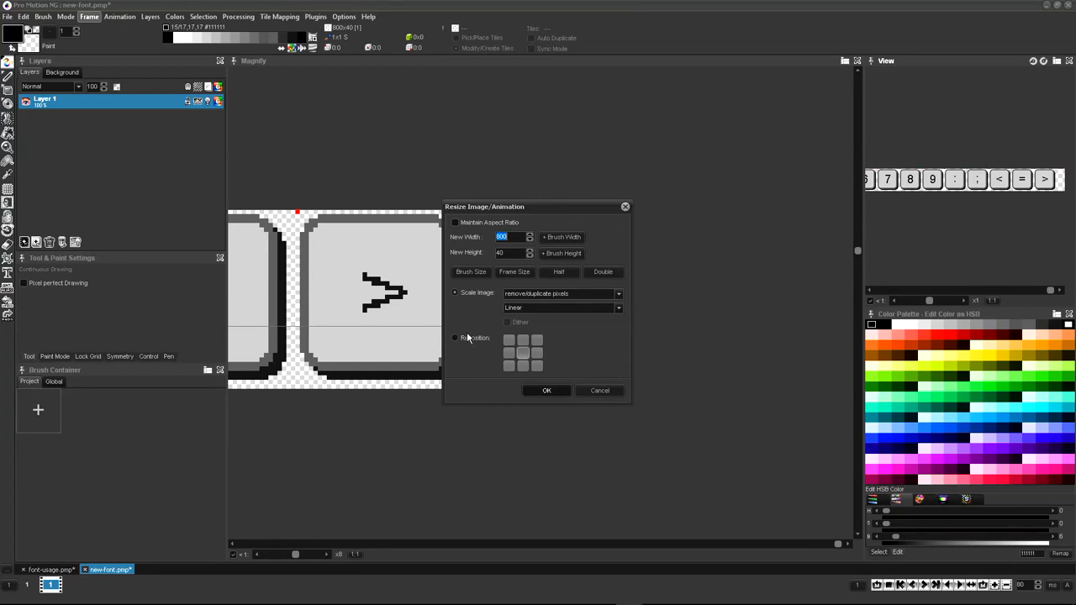
left_click(454, 336)
type("1600")
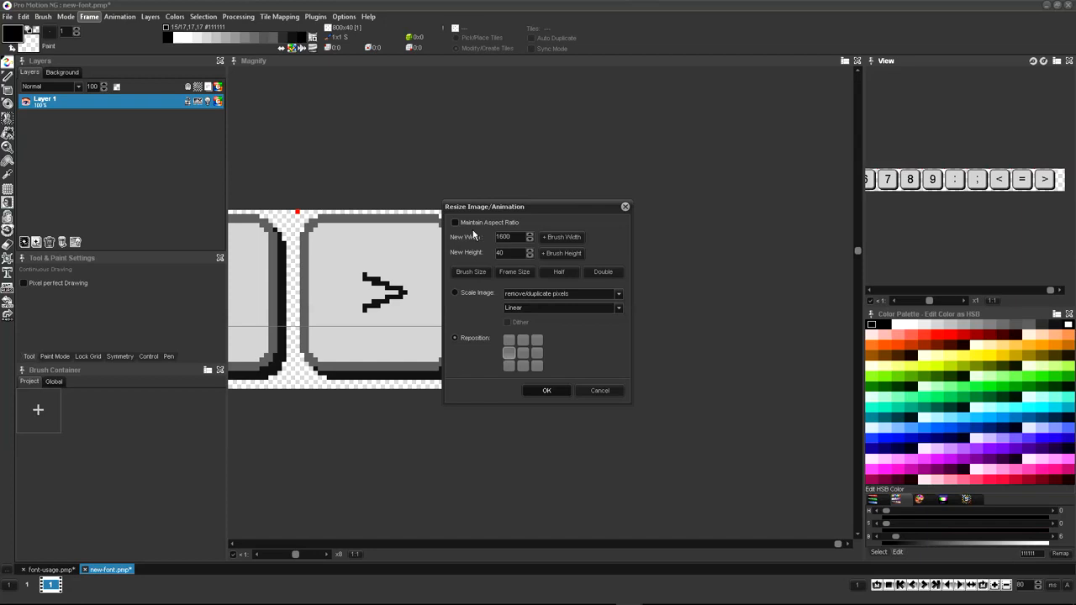
left_click(546, 390)
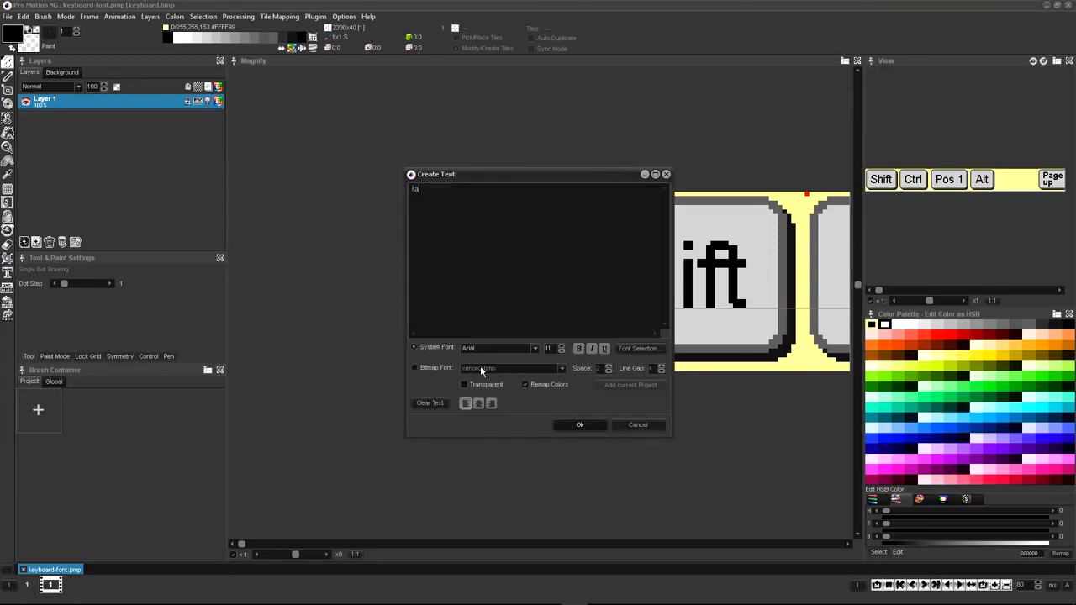
Render the text as a brush in the keyboard-font bitmap font and copy it to the clipboard
left_click(561, 368)
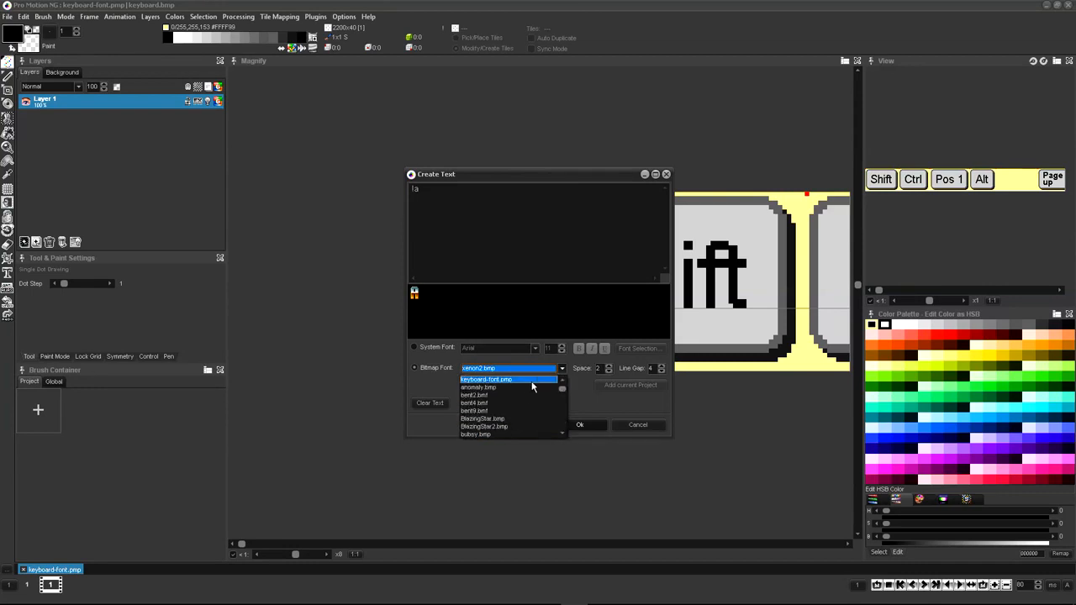
left_click(484, 380)
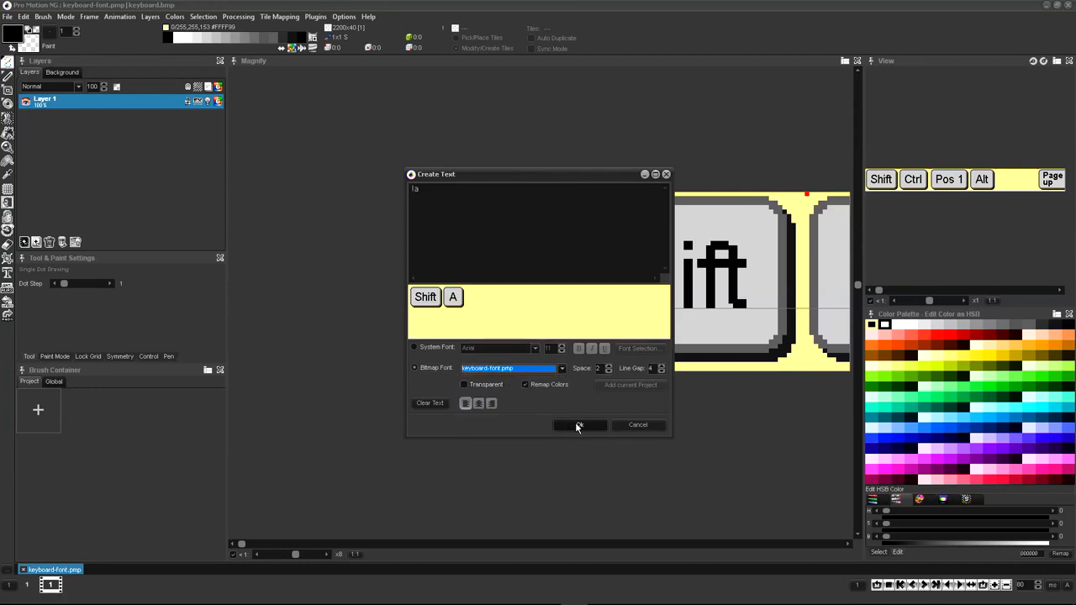
left_click(578, 424)
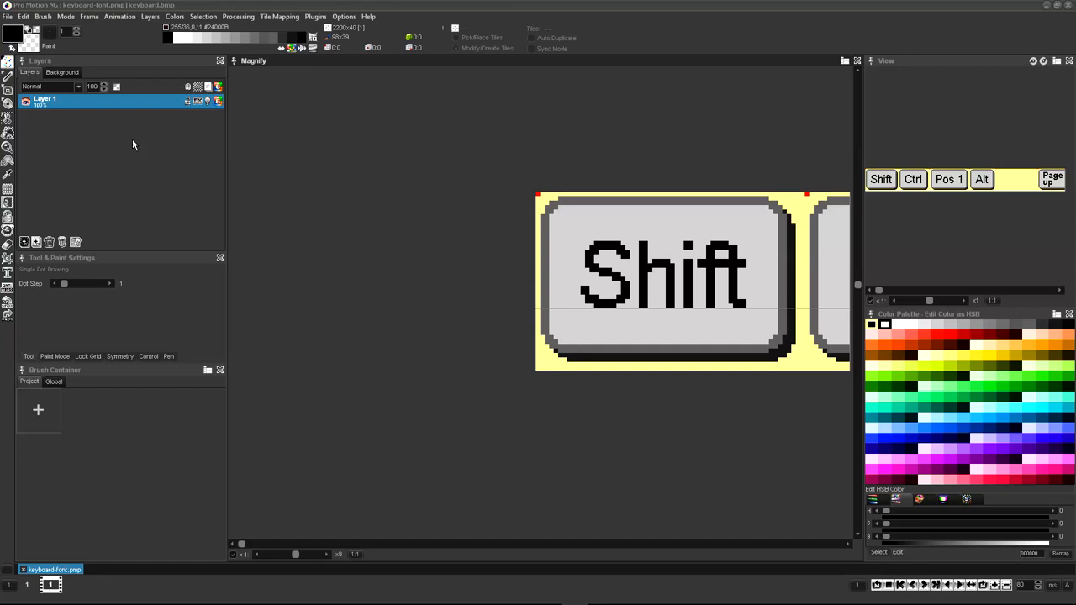
left_click(23, 17)
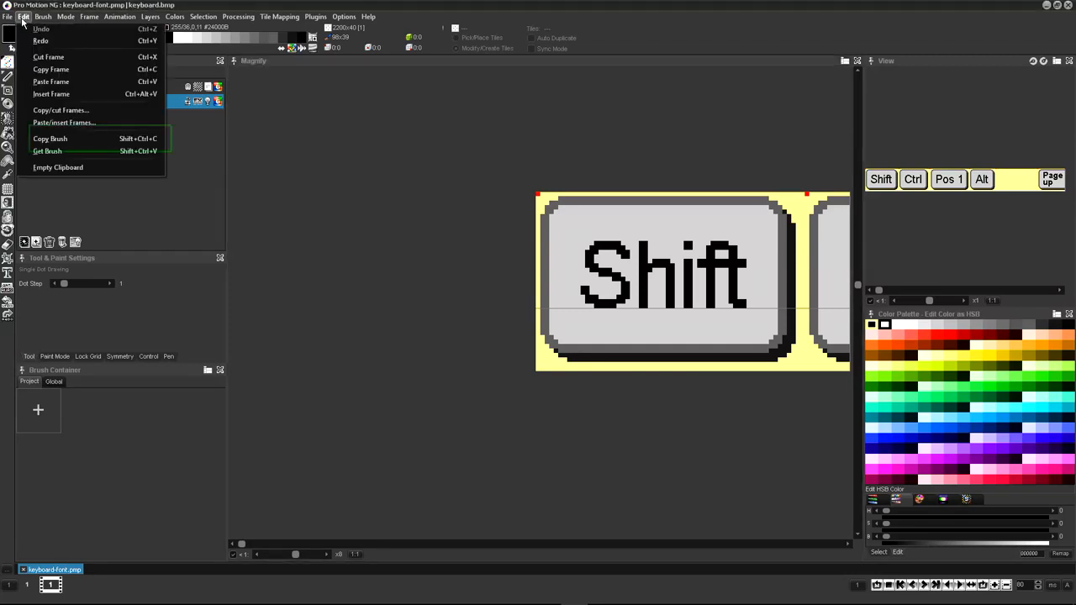
mouse_move(67, 138)
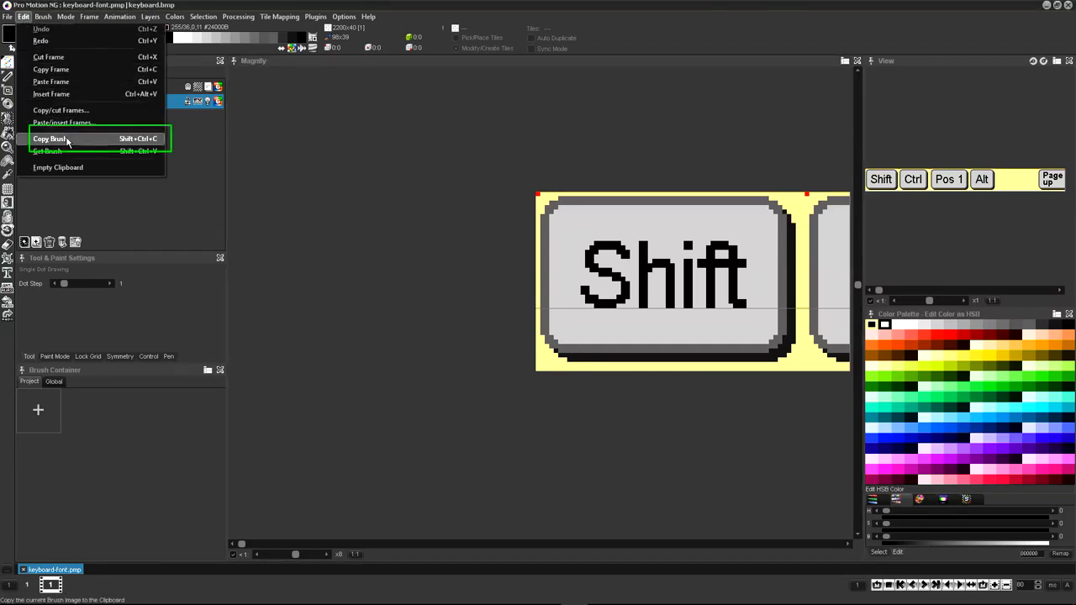
left_click(50, 138)
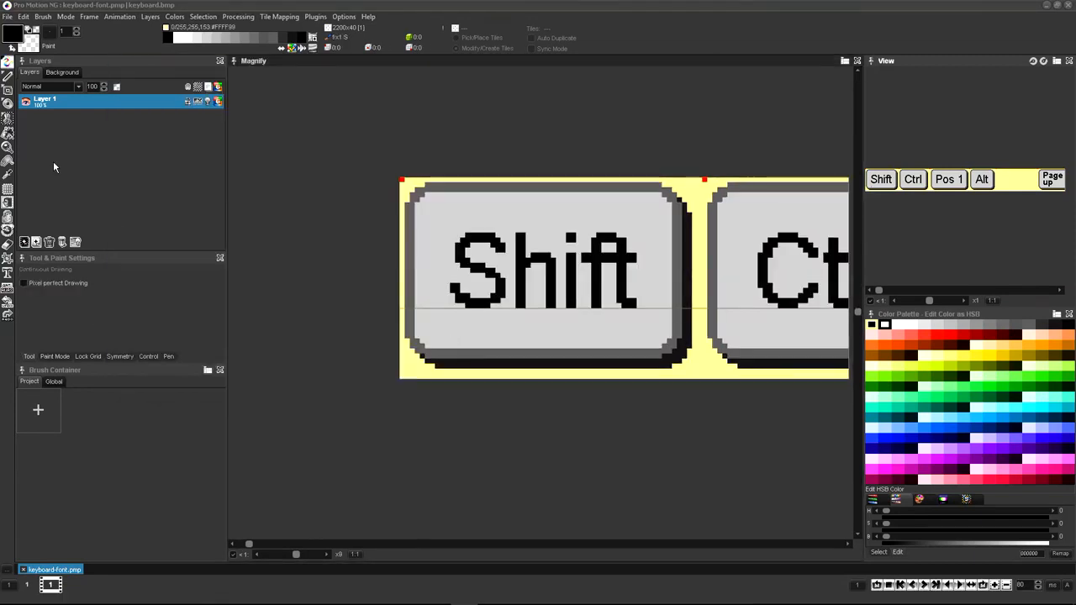
Save the glyph sheet as a BMF Bitmap Font file in the fonts folder
left_click(7, 17)
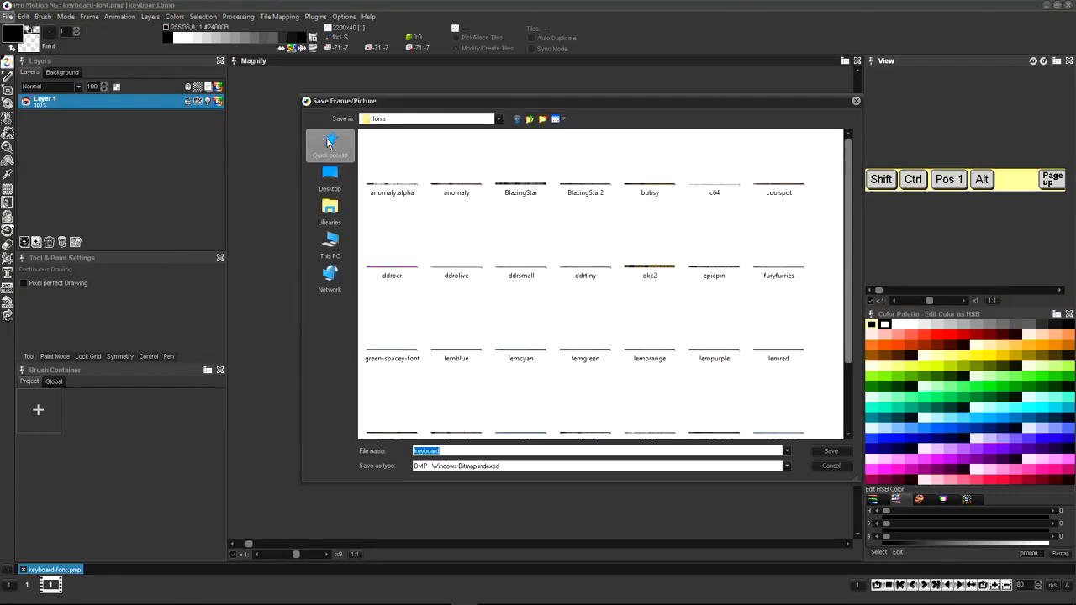
left_click(498, 118)
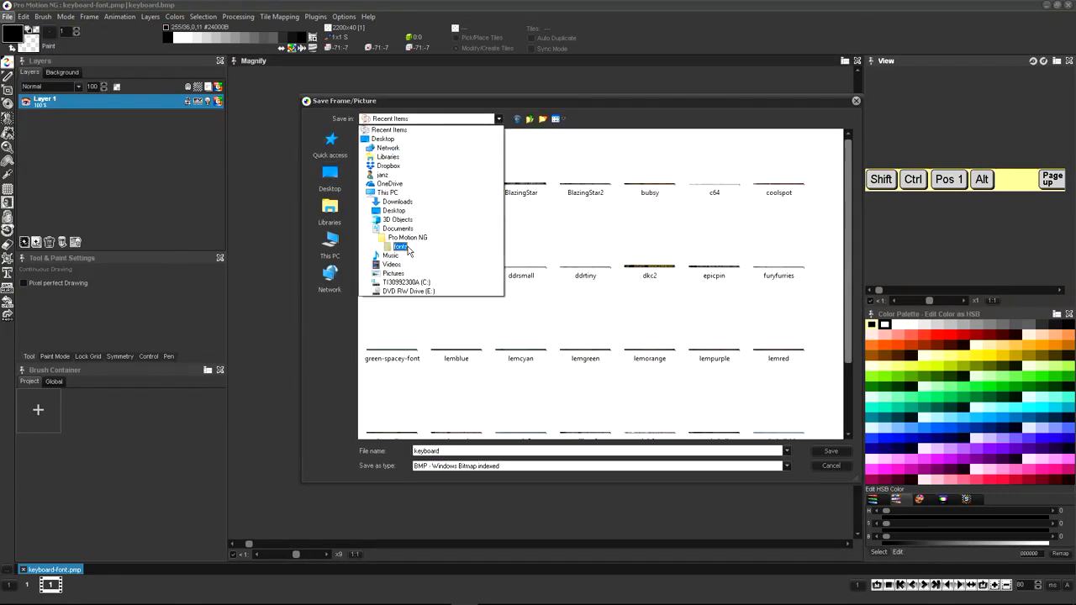
left_click(785, 466)
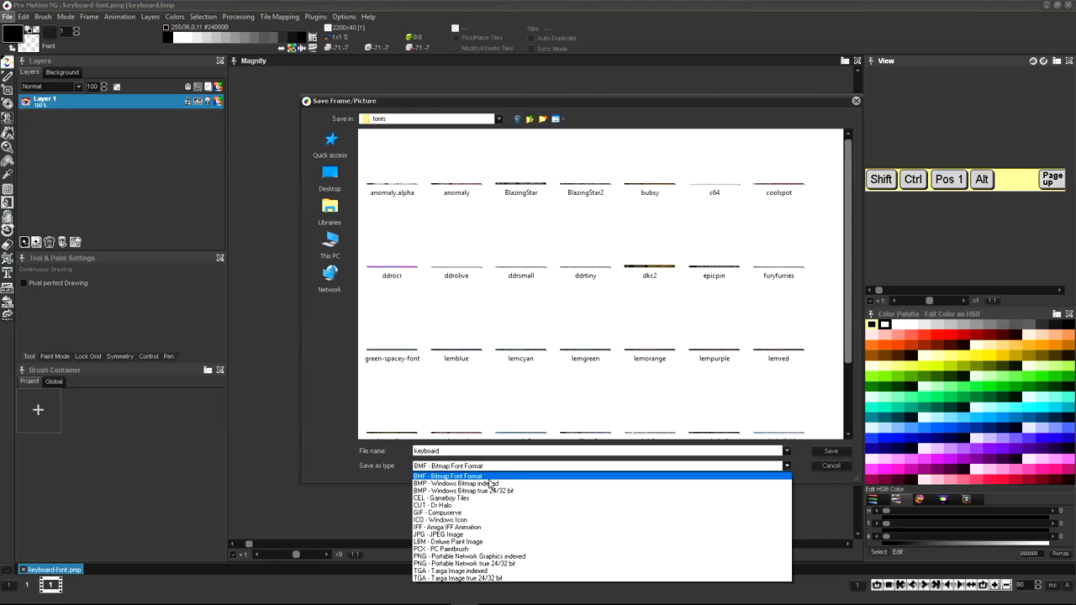
left_click(830, 450)
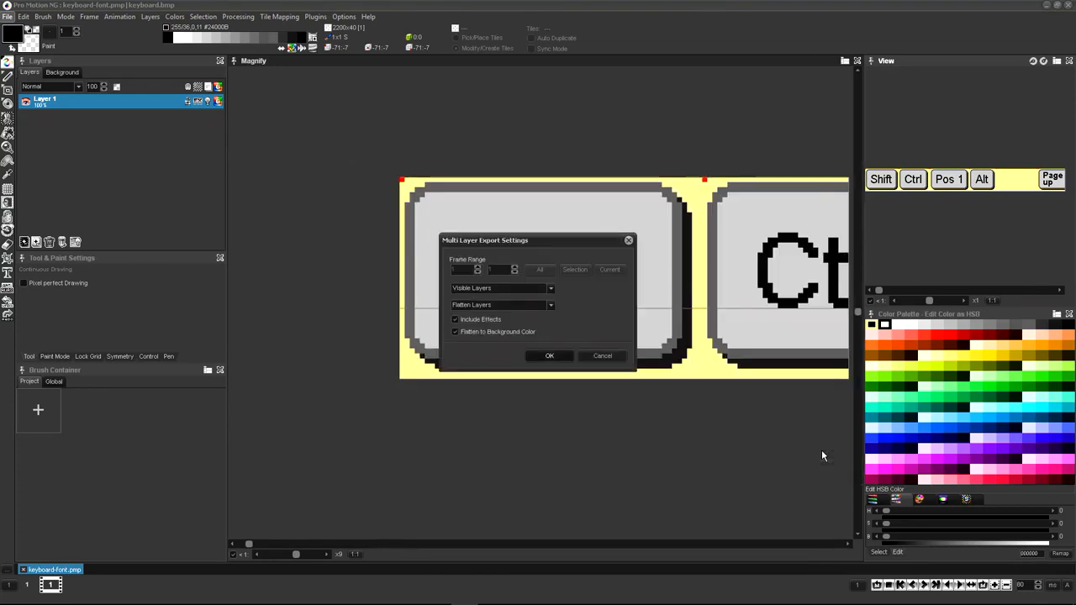
left_click(548, 356)
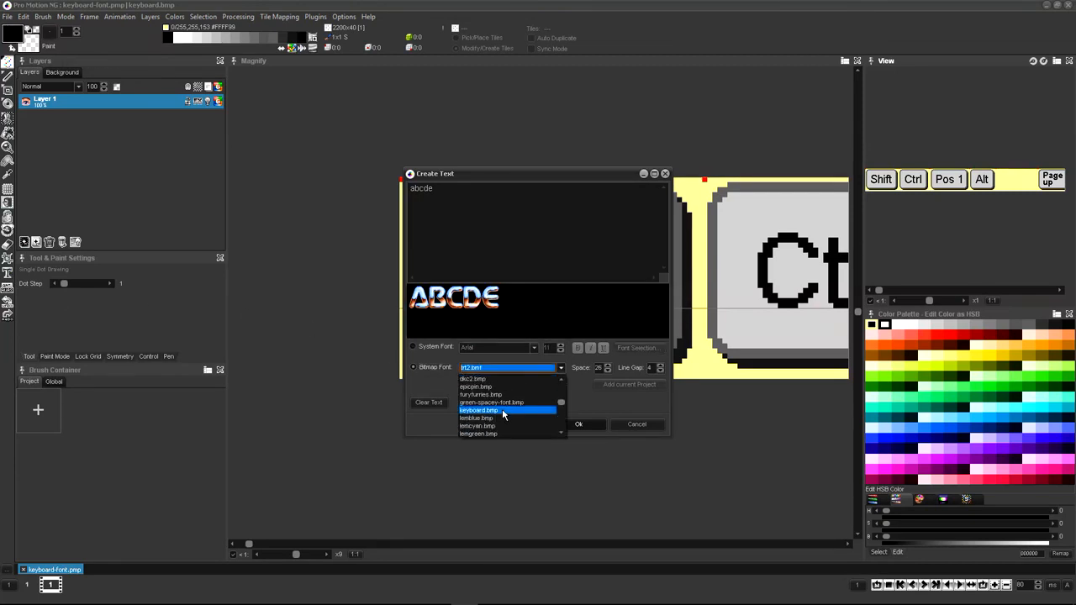
Preview ABCDE as key glyphs using the newly saved keyboard font
left_click(478, 410)
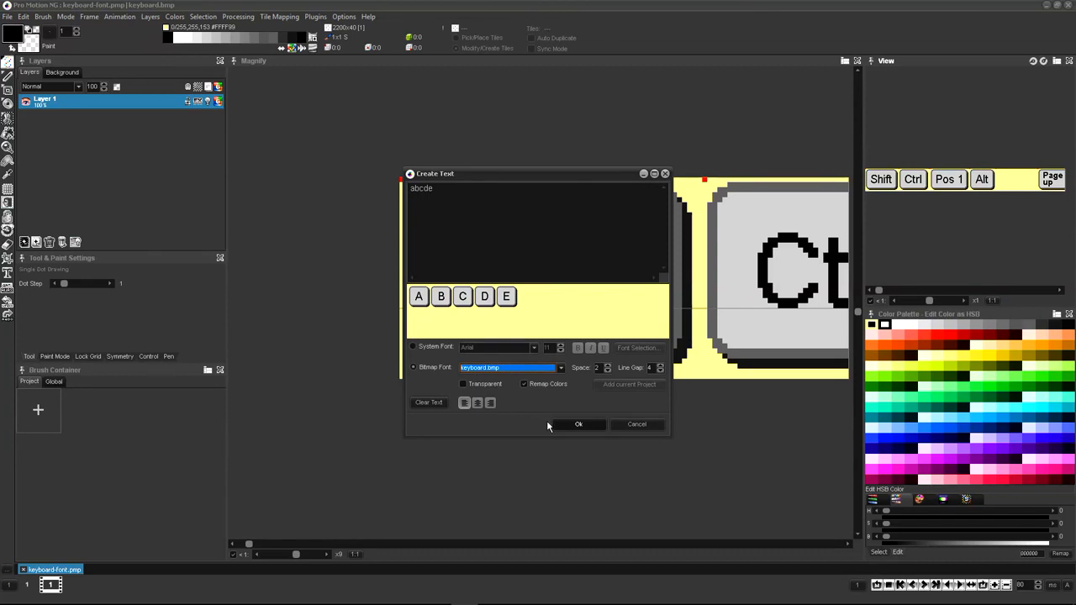
mouse_move(563, 427)
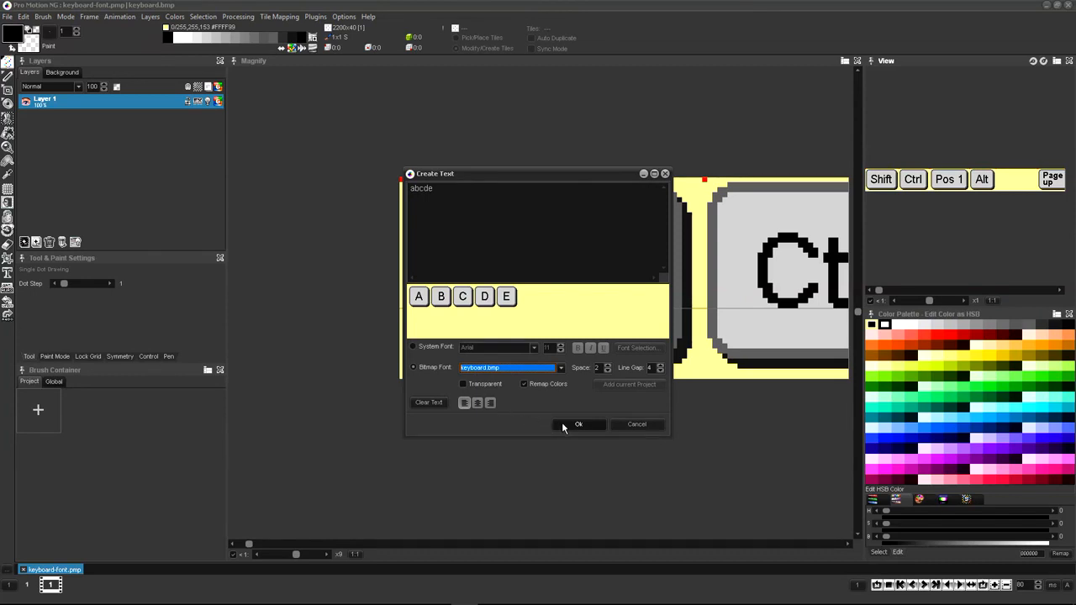